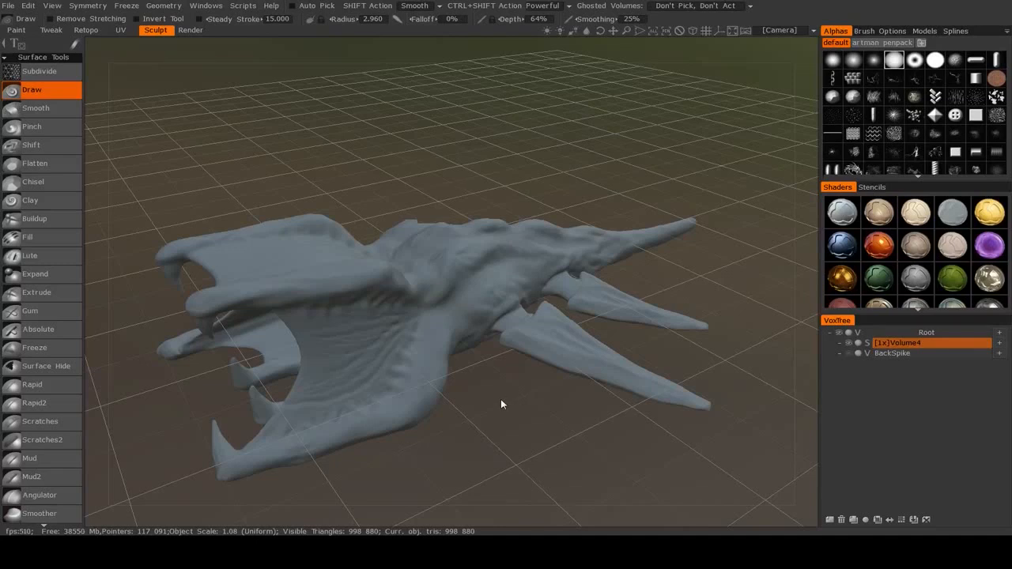
Enter the Retopo room and bring the view in close along the creature's back
drag(501, 404, 521, 400)
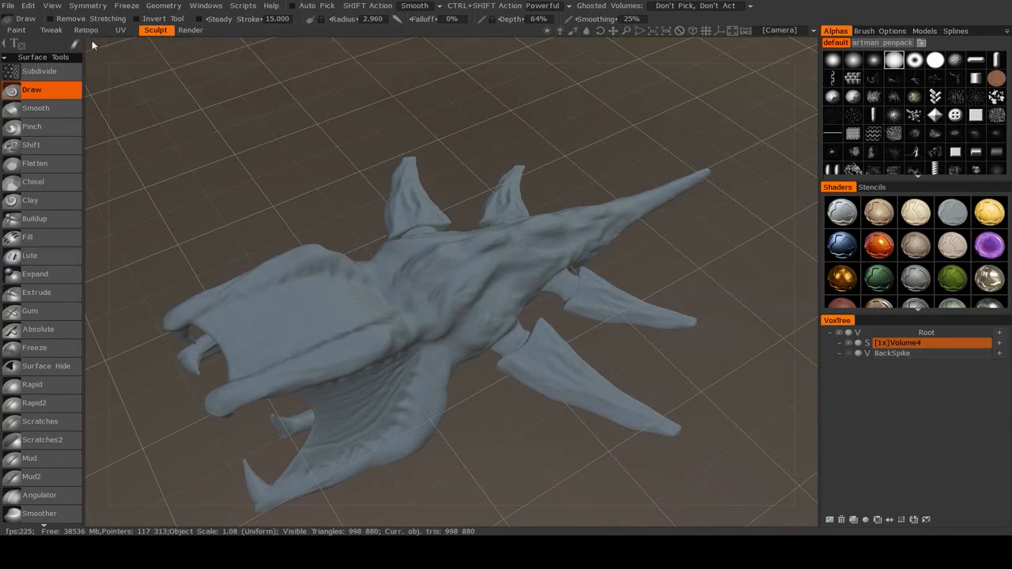
click(86, 30)
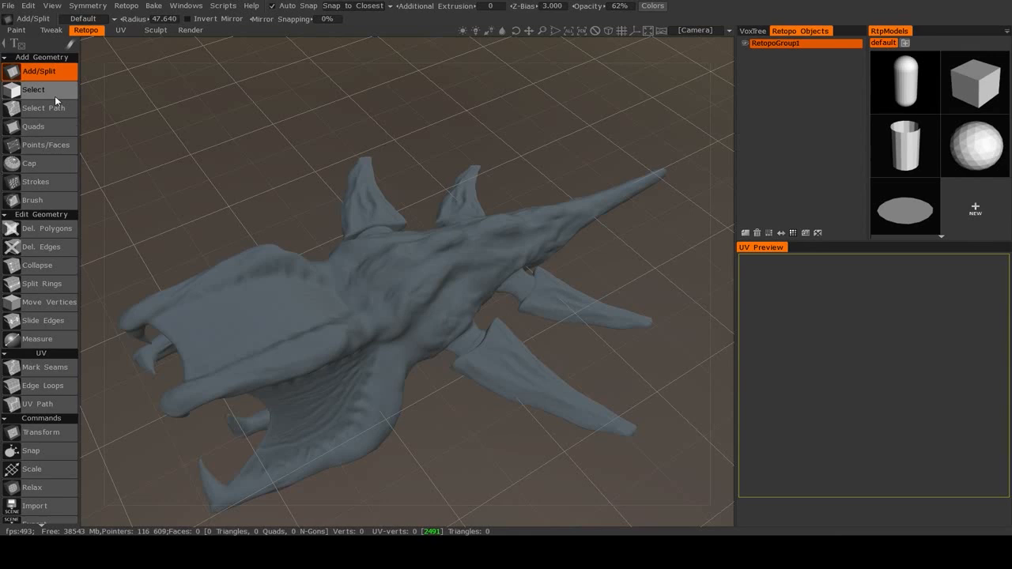
mouse_move(452, 452)
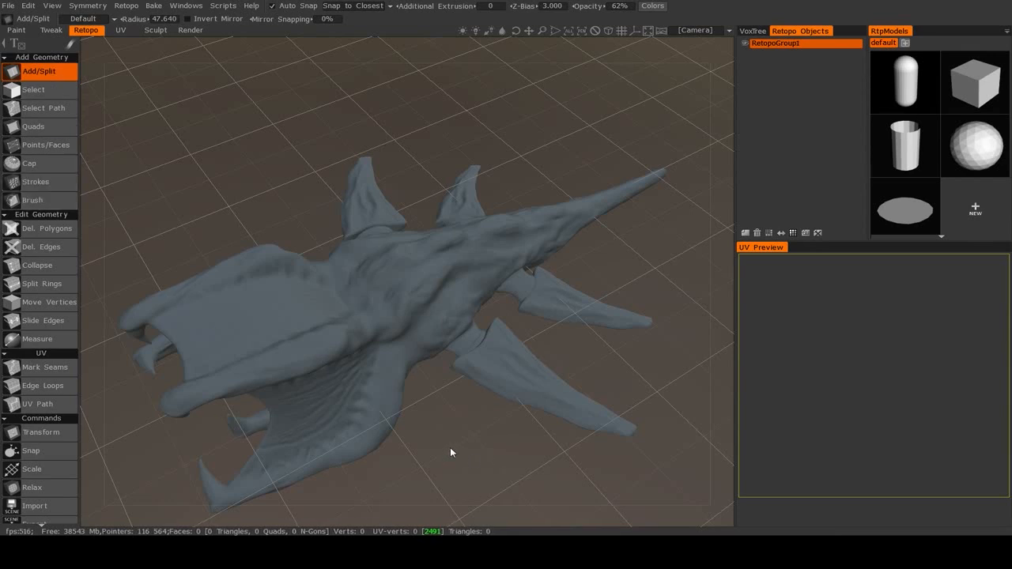
mouse_move(382, 318)
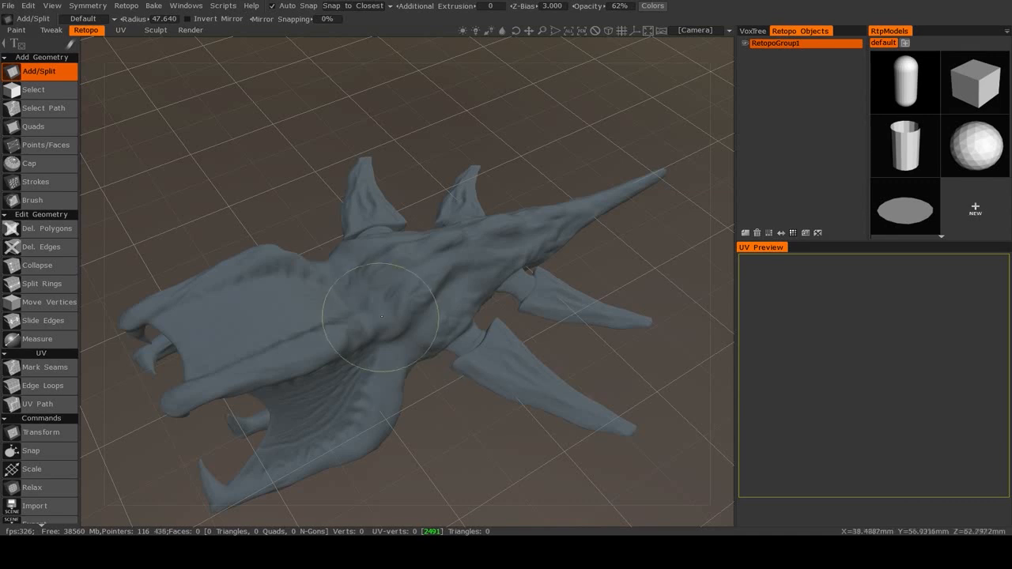
mouse_move(447, 401)
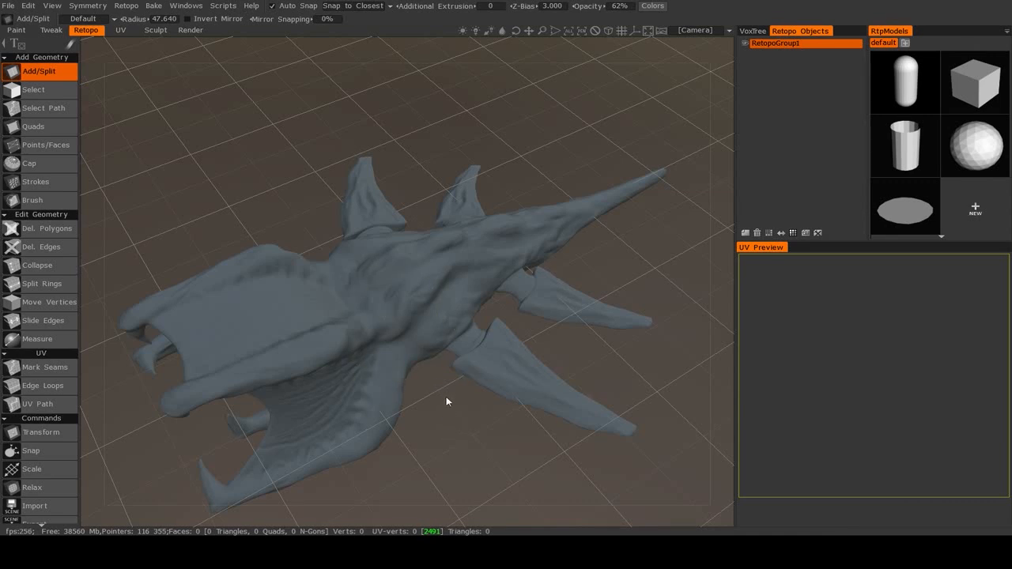
drag(446, 402, 431, 436)
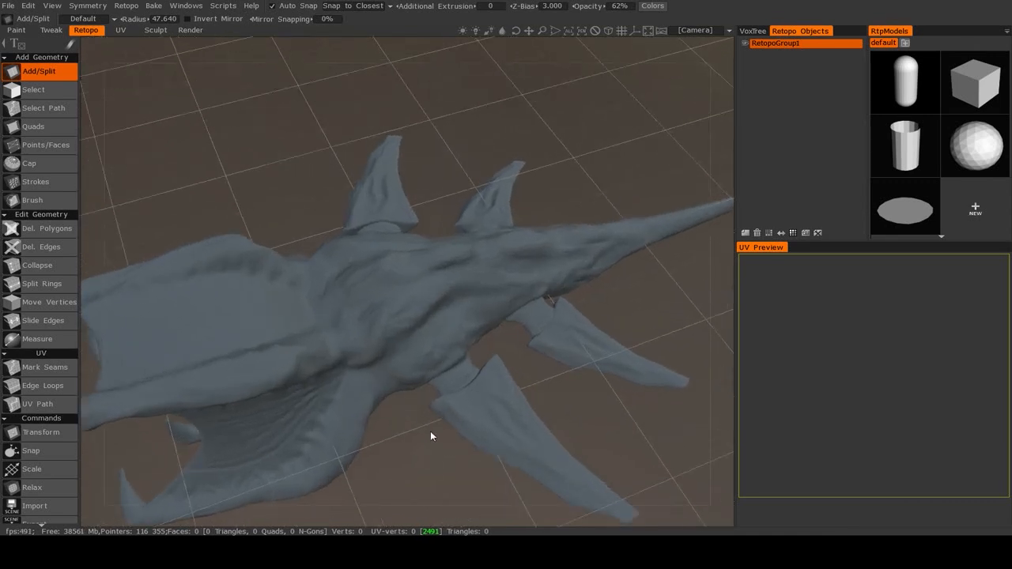
drag(431, 435, 388, 448)
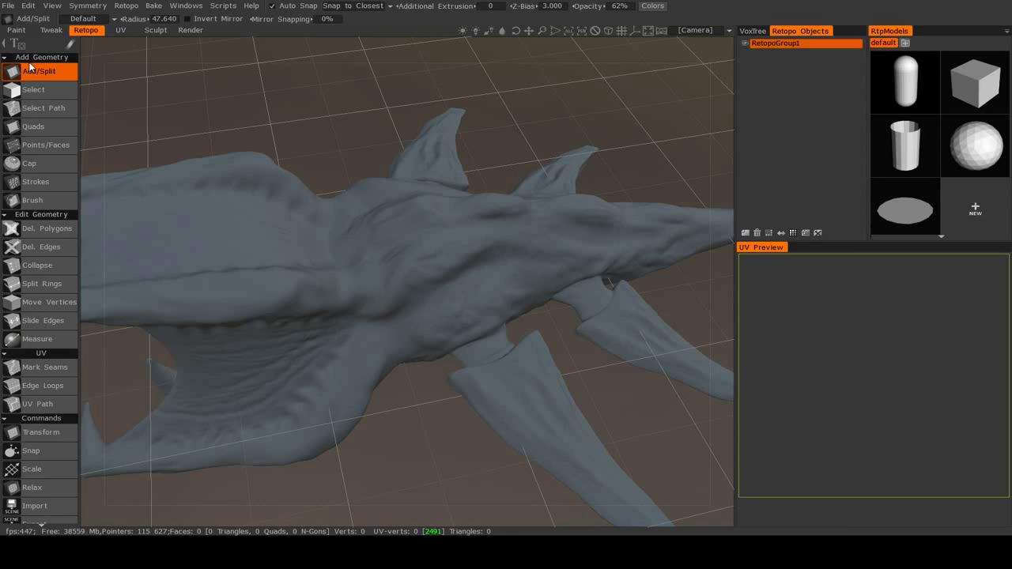
mouse_move(33, 89)
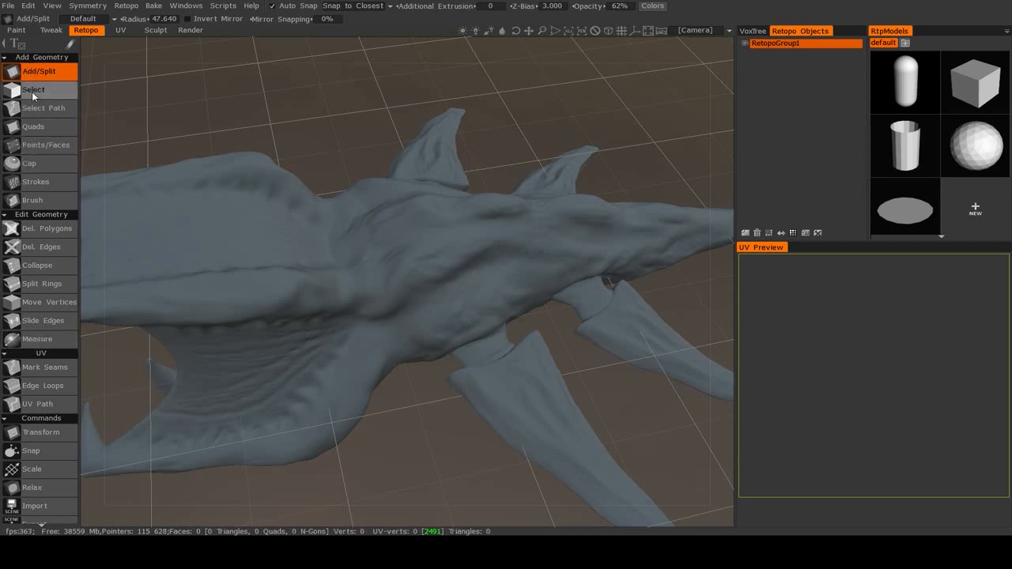
mouse_move(35, 126)
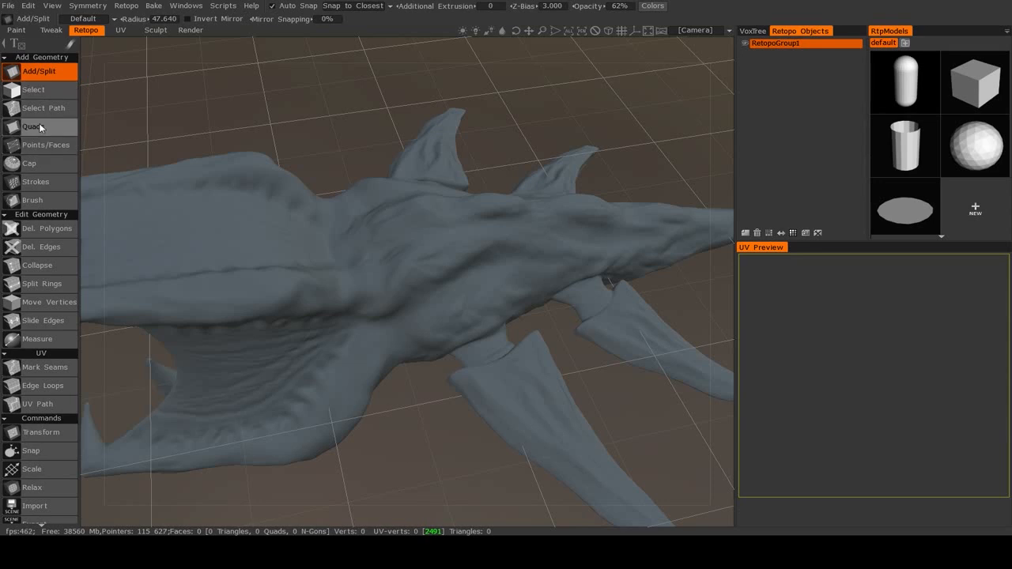
mouse_move(29, 203)
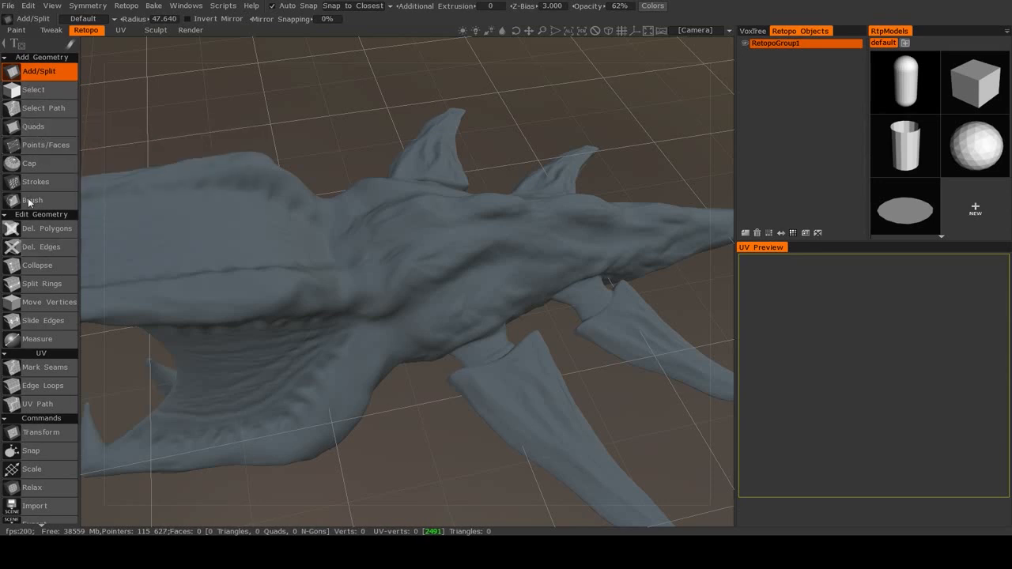
mouse_move(37, 155)
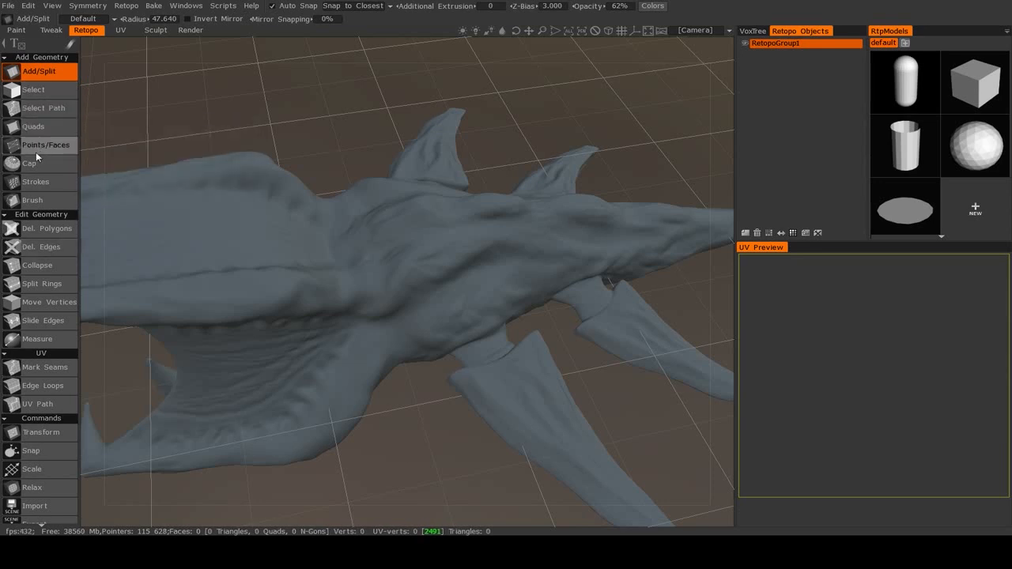
mouse_move(46, 145)
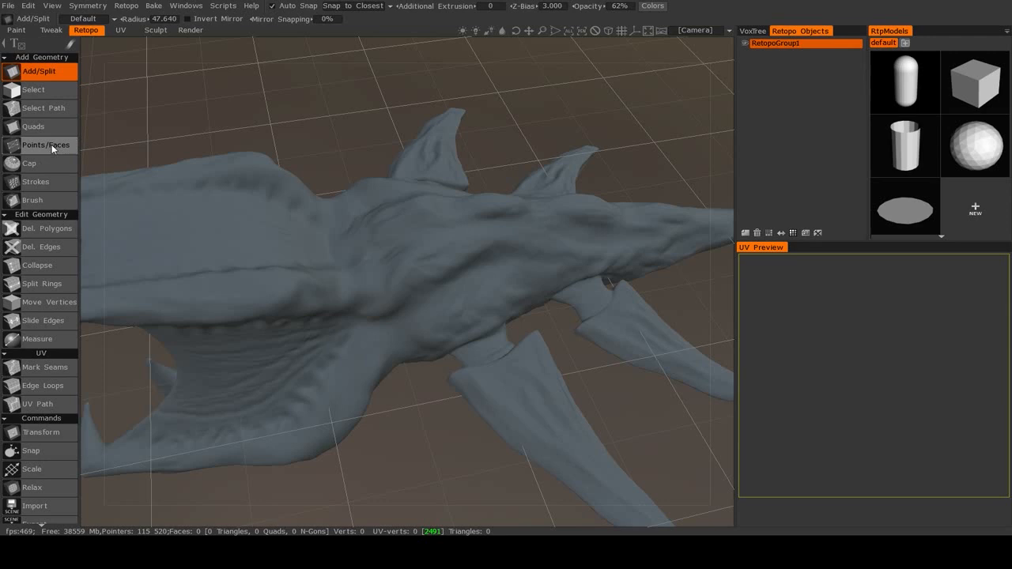
mouse_move(46, 71)
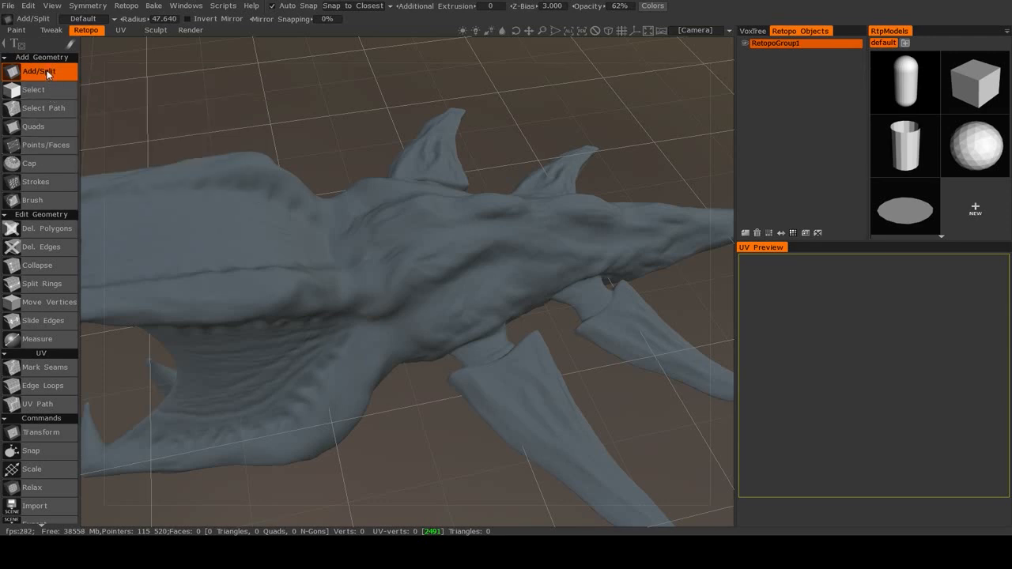
mouse_move(38, 71)
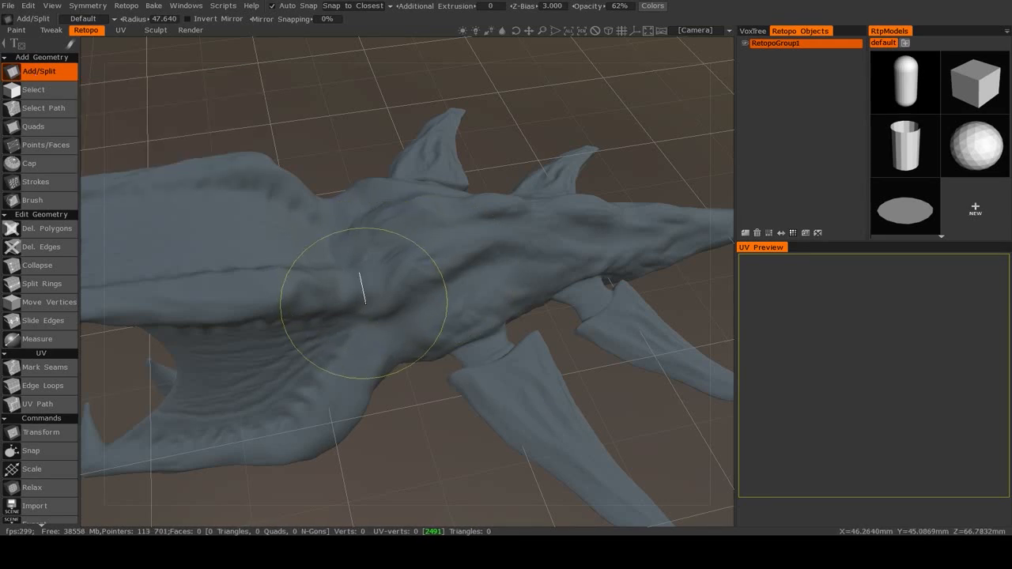
mouse_move(403, 276)
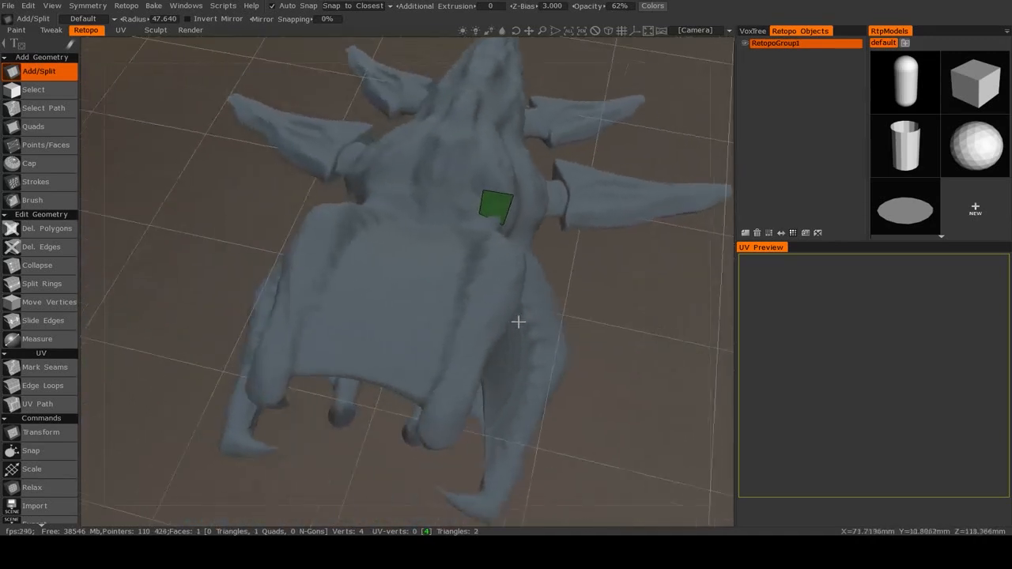
Add the first quad patch on the creature's back and inspect it up close
drag(518, 321, 356, 277)
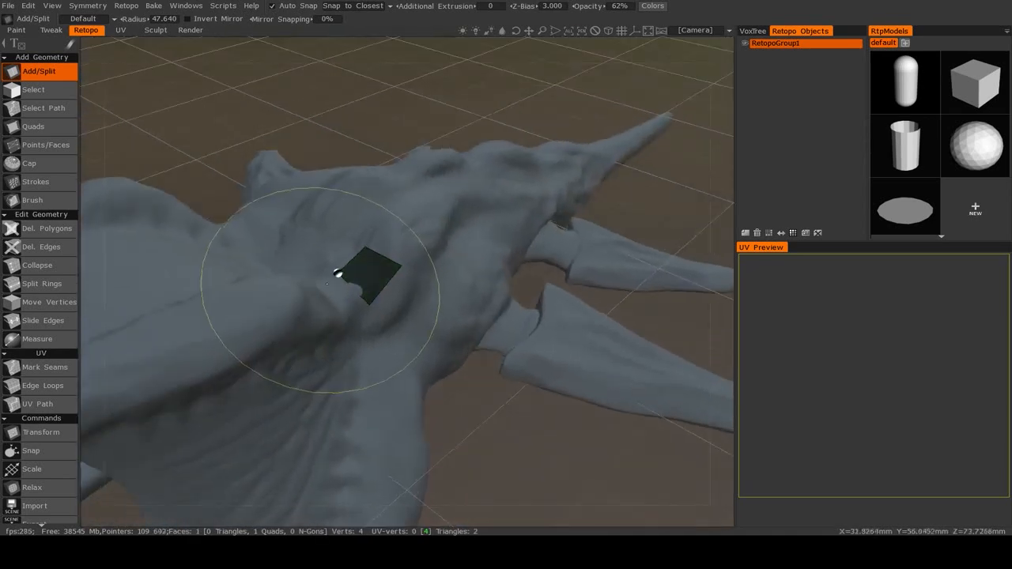
click(86, 6)
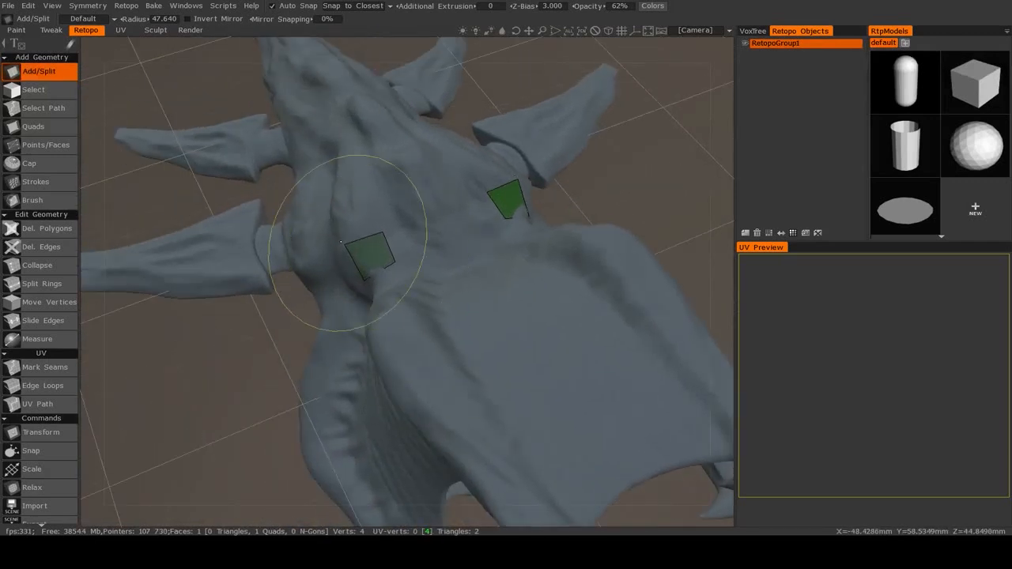
mouse_move(515, 293)
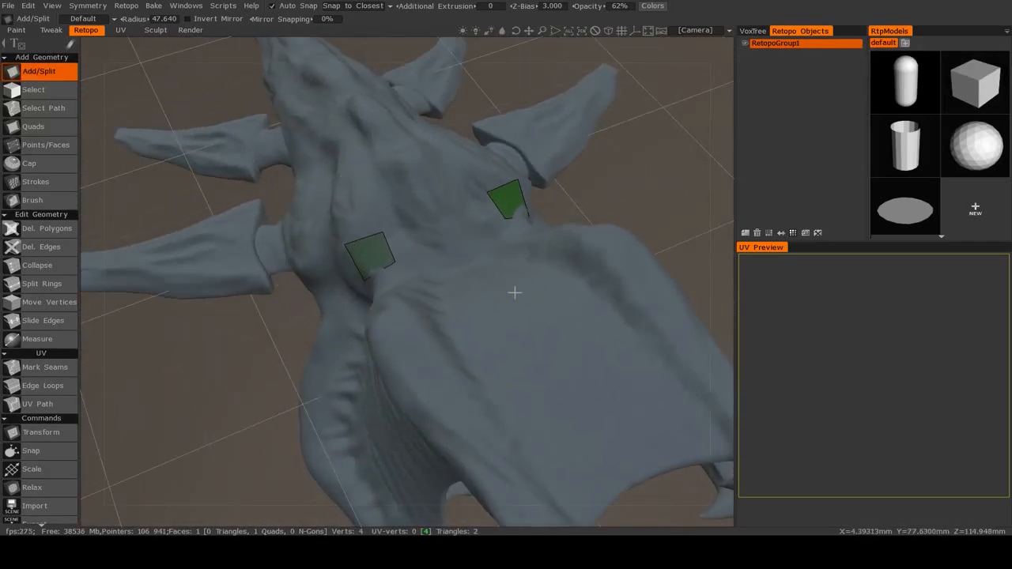
drag(514, 293, 370, 296)
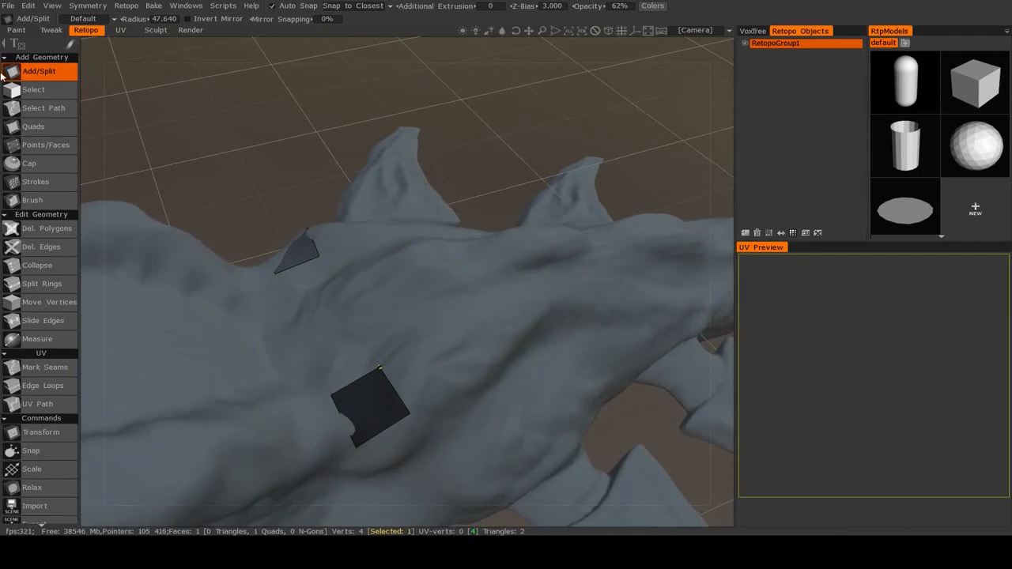
mouse_move(33, 89)
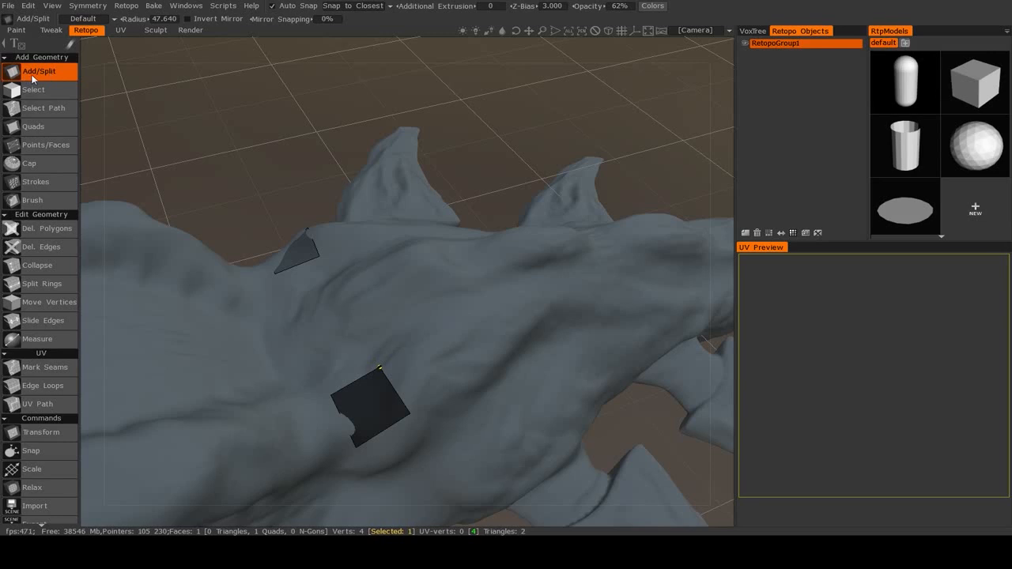
mouse_move(46, 145)
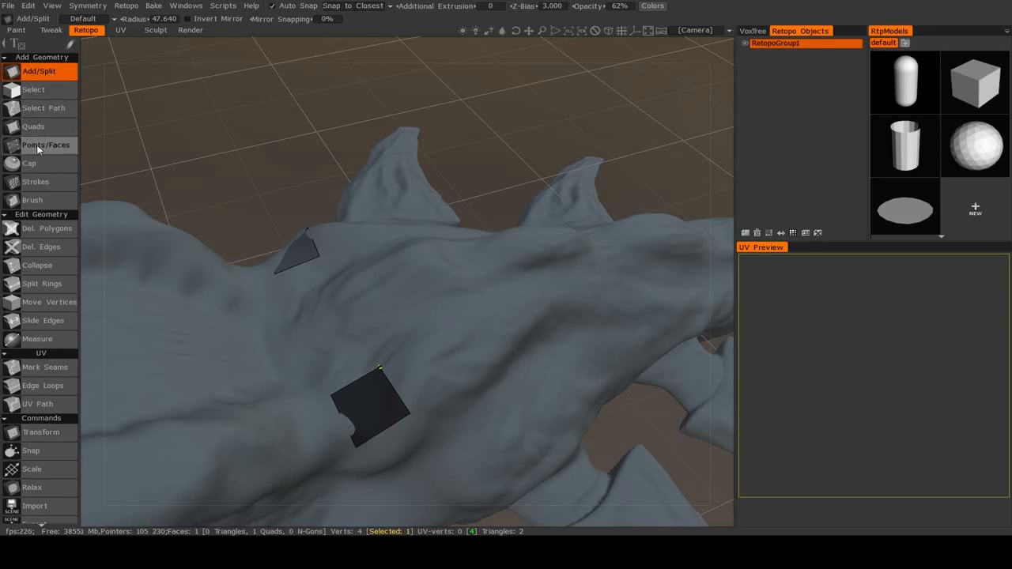
With Points/Faces, place a point beside the first quad to start an adjoining face
click(45, 145)
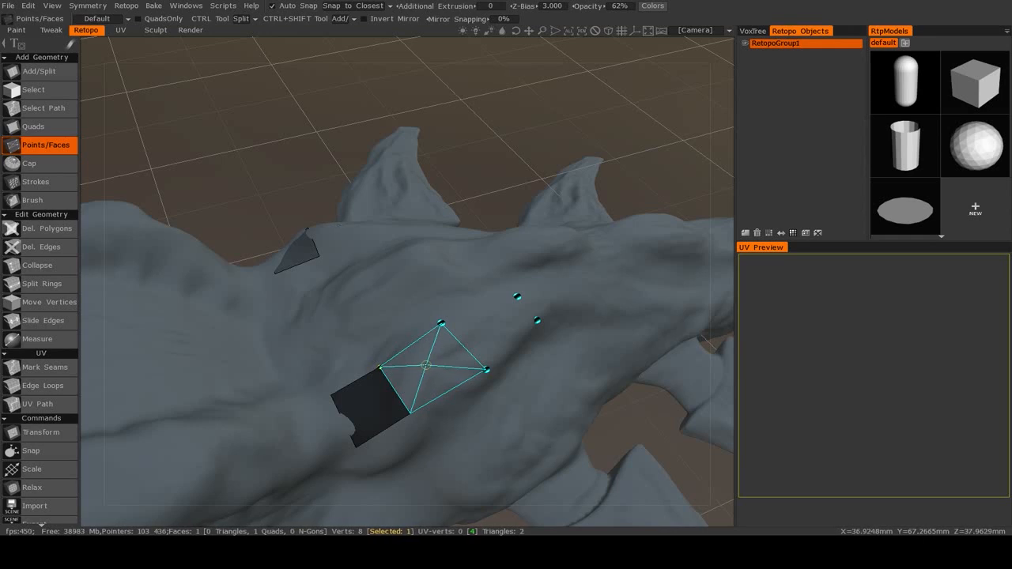
click(474, 362)
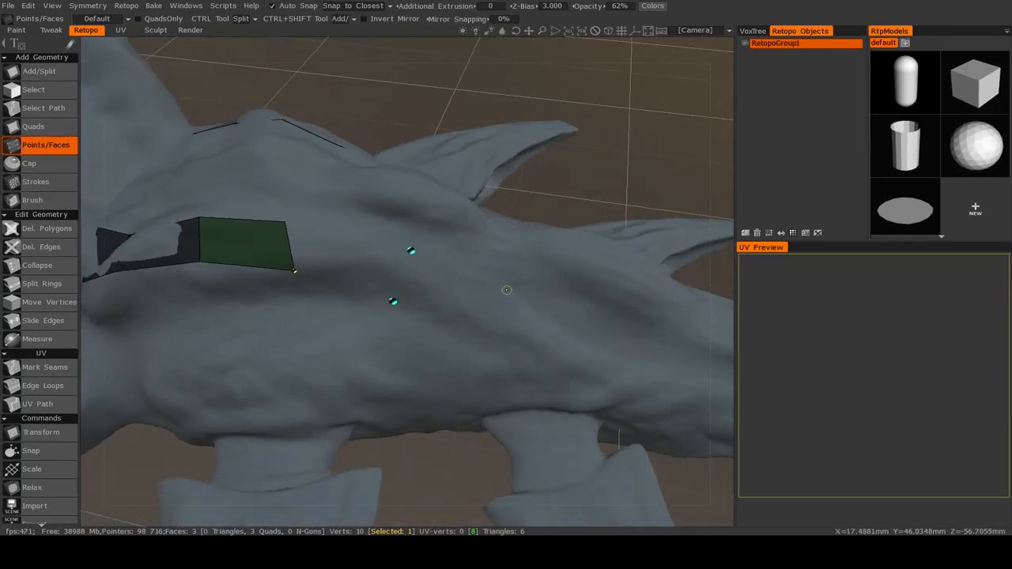
Place three more points with Points/Faces to extend the back strip to six quads
click(627, 380)
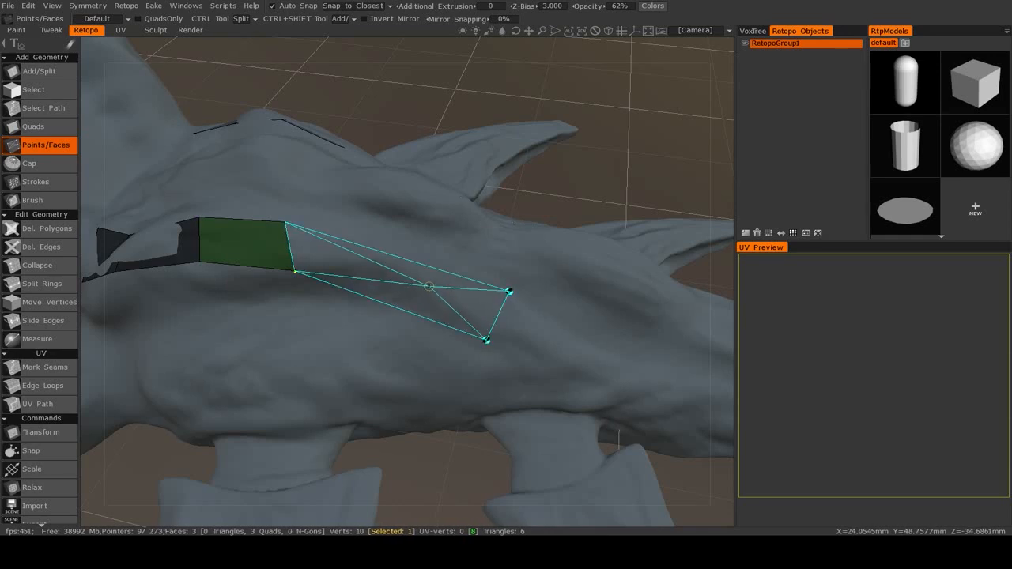
click(407, 274)
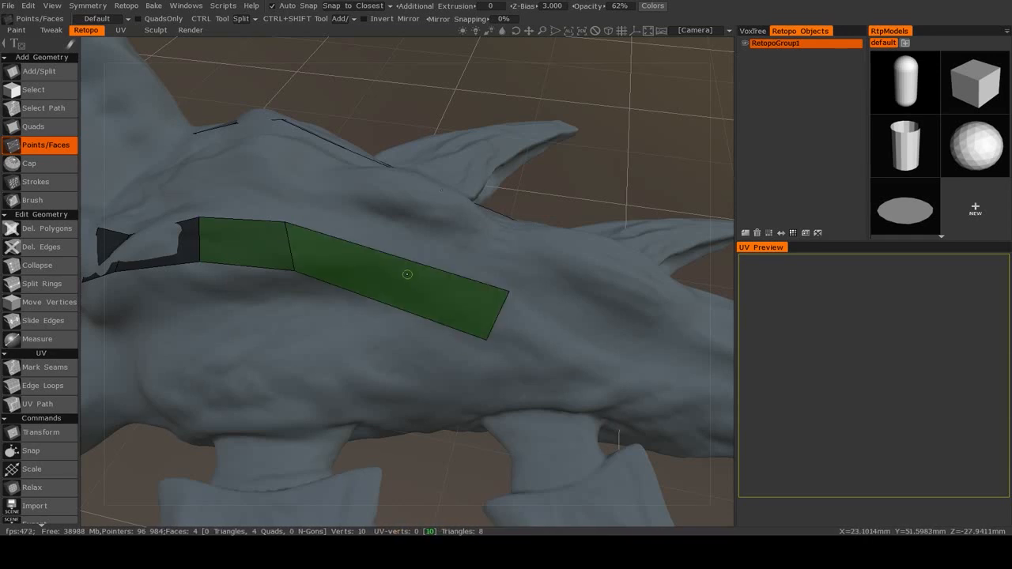
click(346, 259)
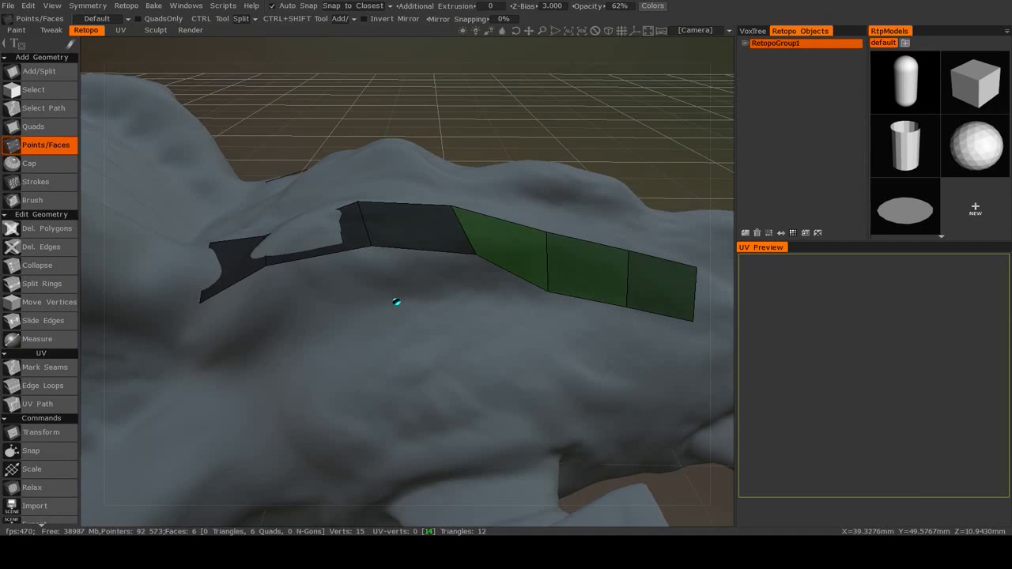
mouse_move(32, 149)
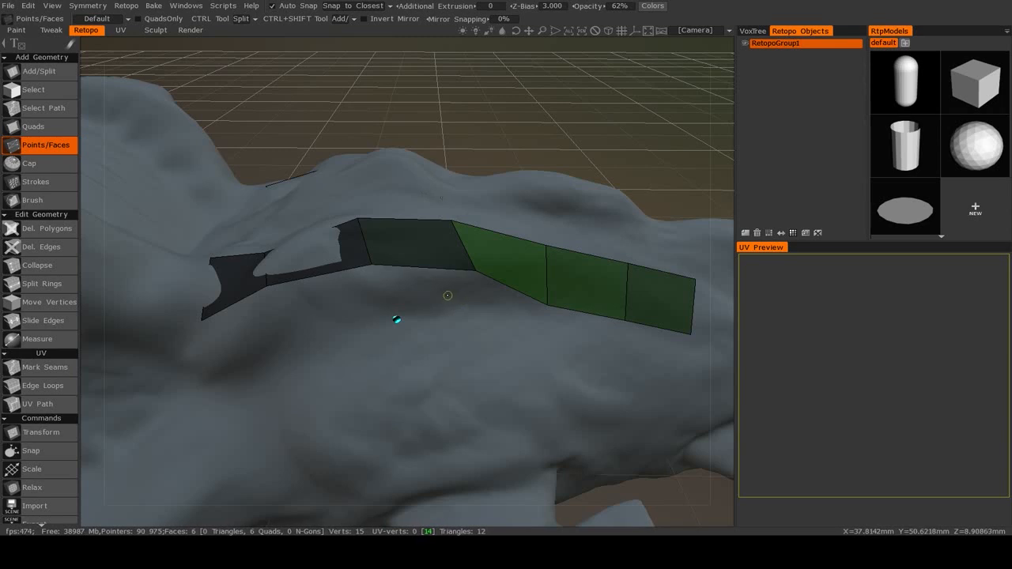
mouse_move(142, 198)
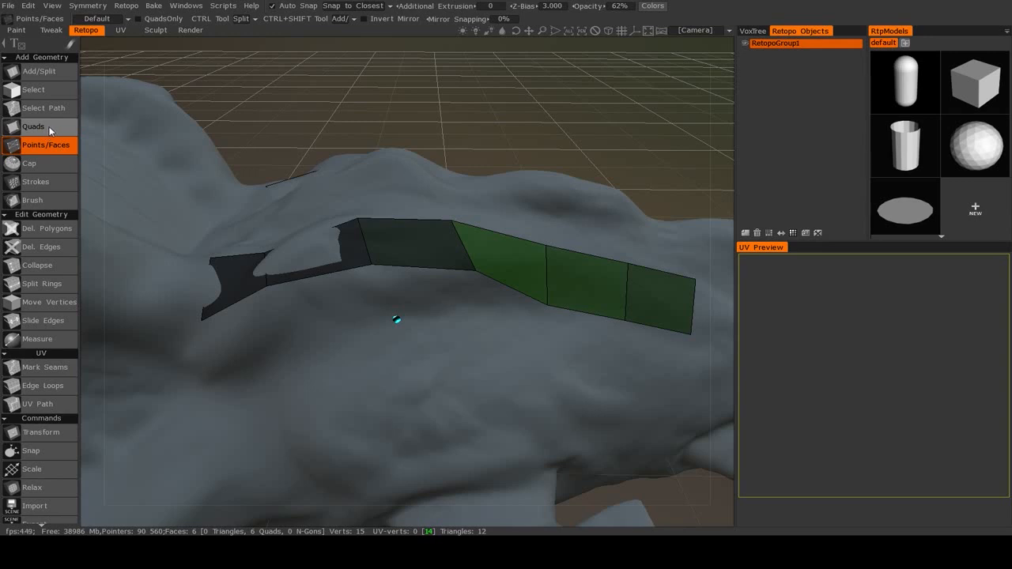
With the Quads tool, build a second row of four quads below the back strip
click(33, 126)
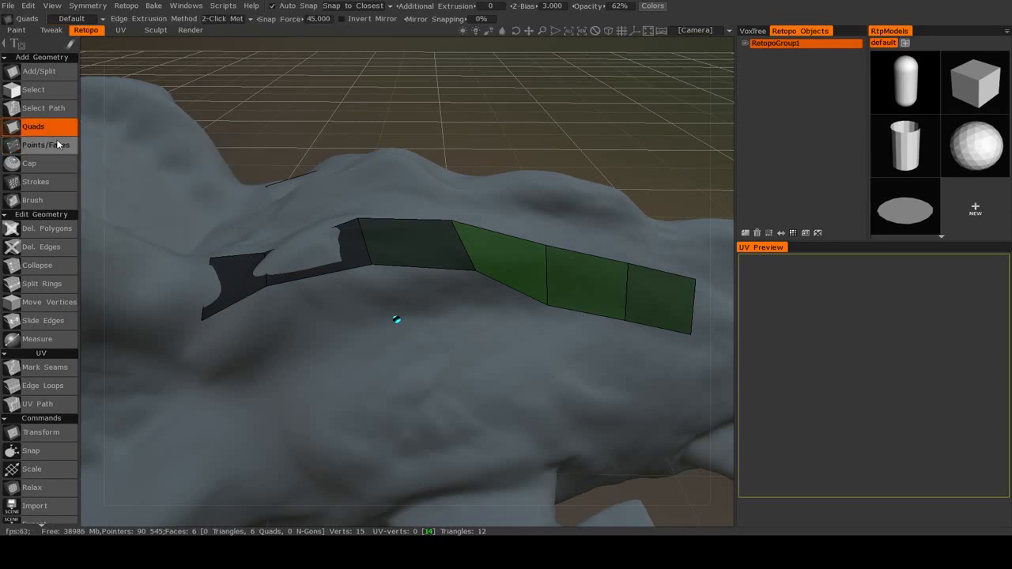
click(395, 266)
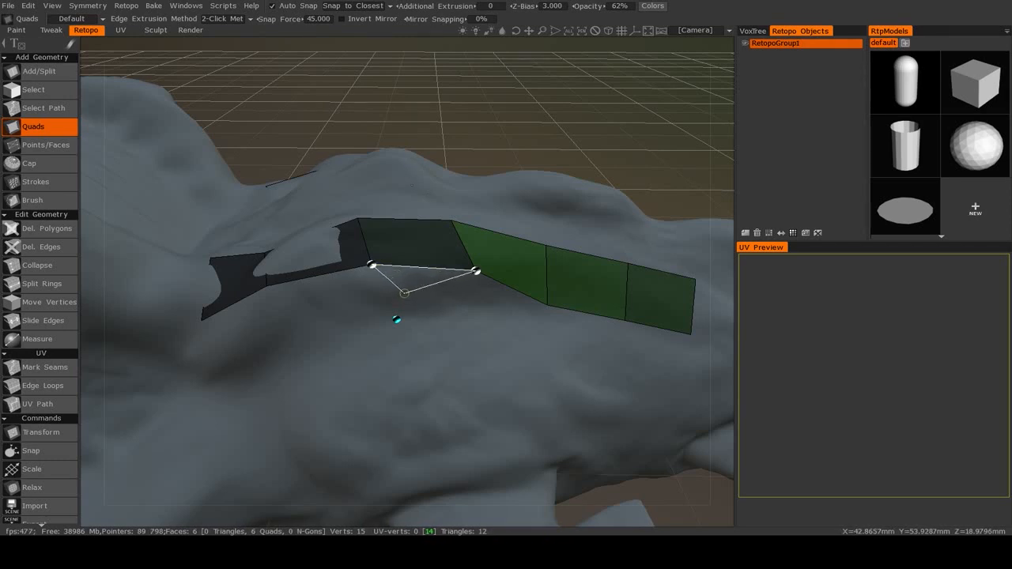
drag(403, 294, 396, 321)
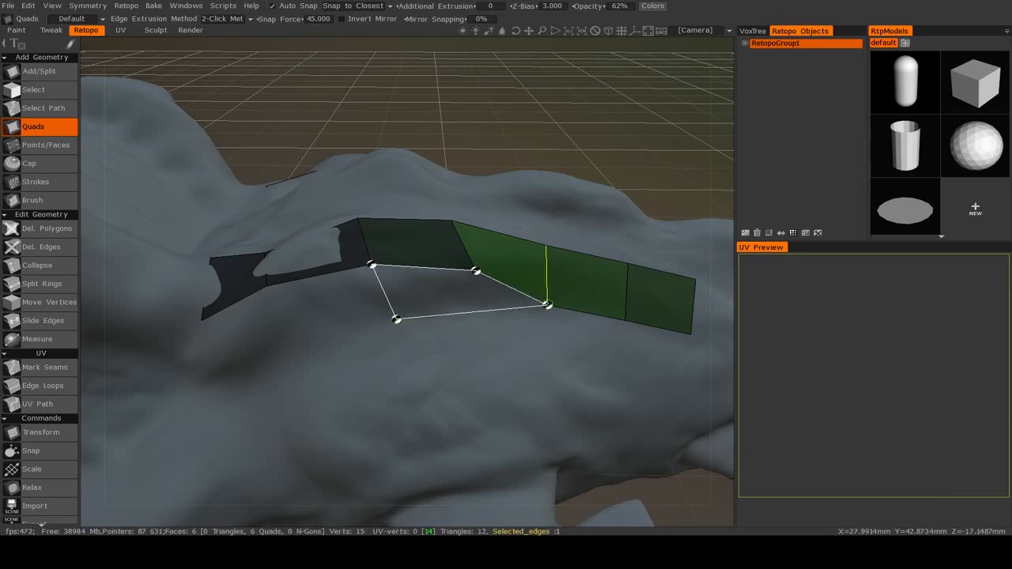
click(475, 300)
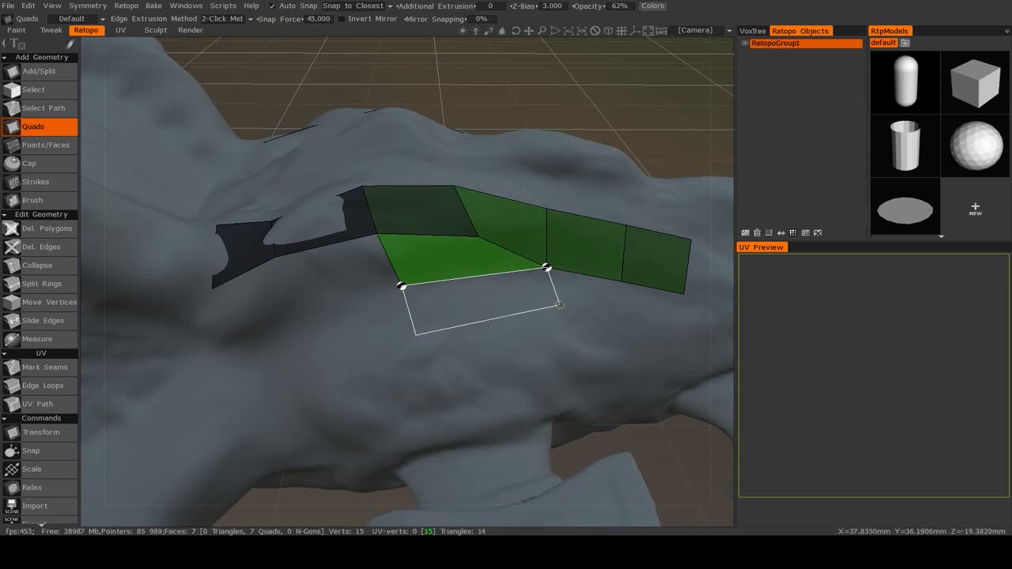
click(621, 283)
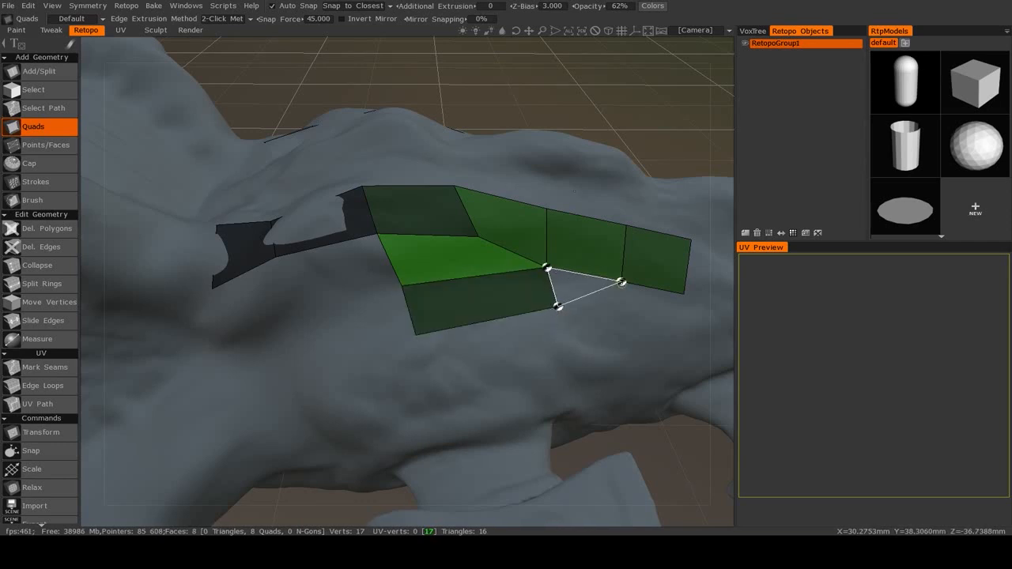
click(673, 325)
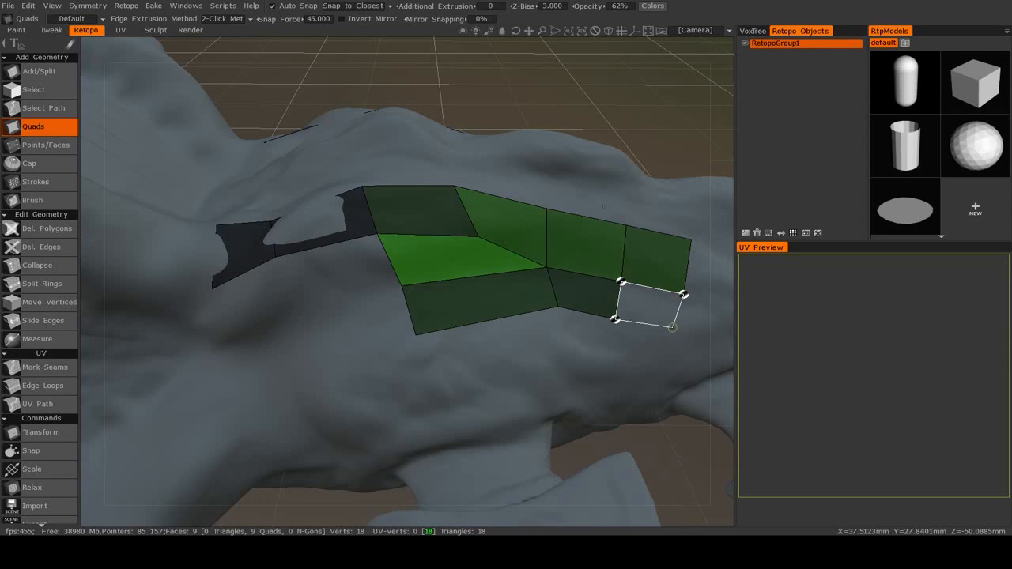
click(648, 344)
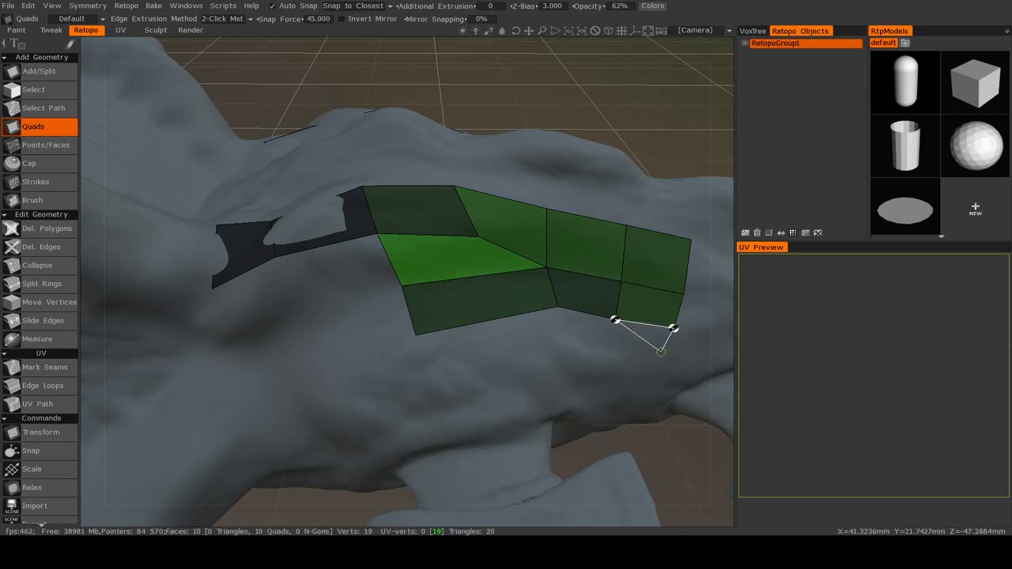
Draw two crossing guide strokes with Strokes across the inside of the mouth
drag(474, 316, 409, 338)
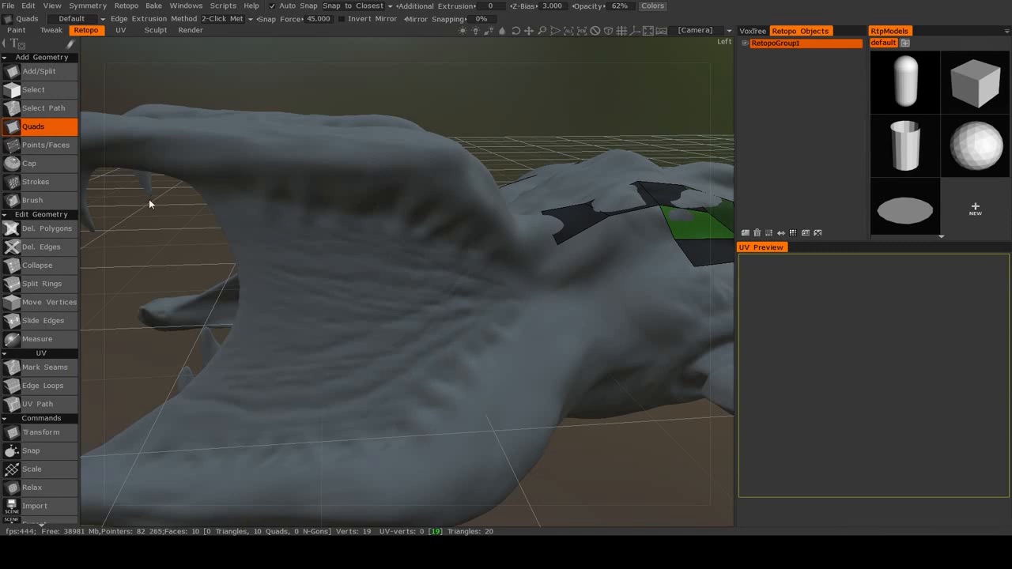
mouse_move(35, 182)
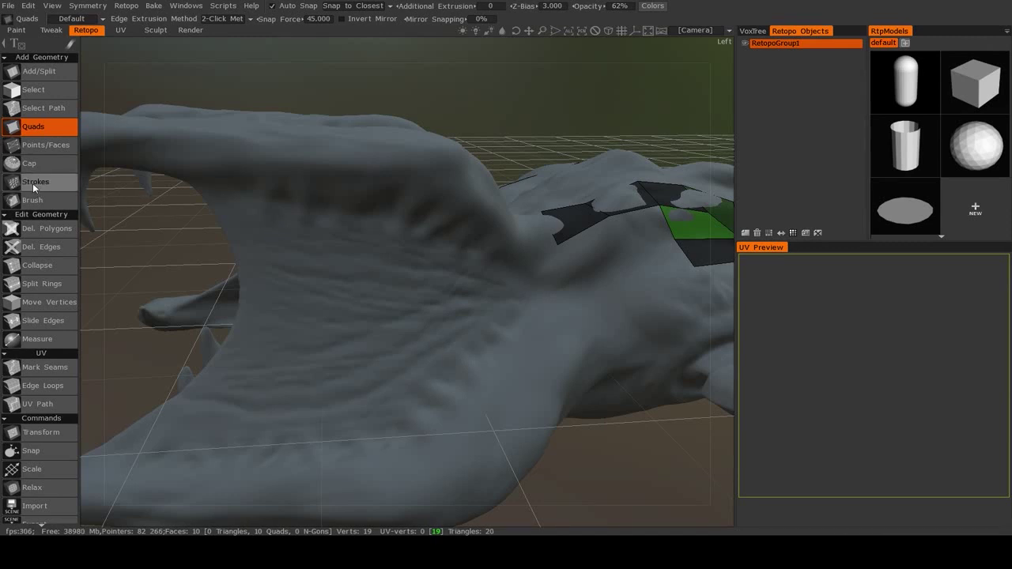
click(36, 182)
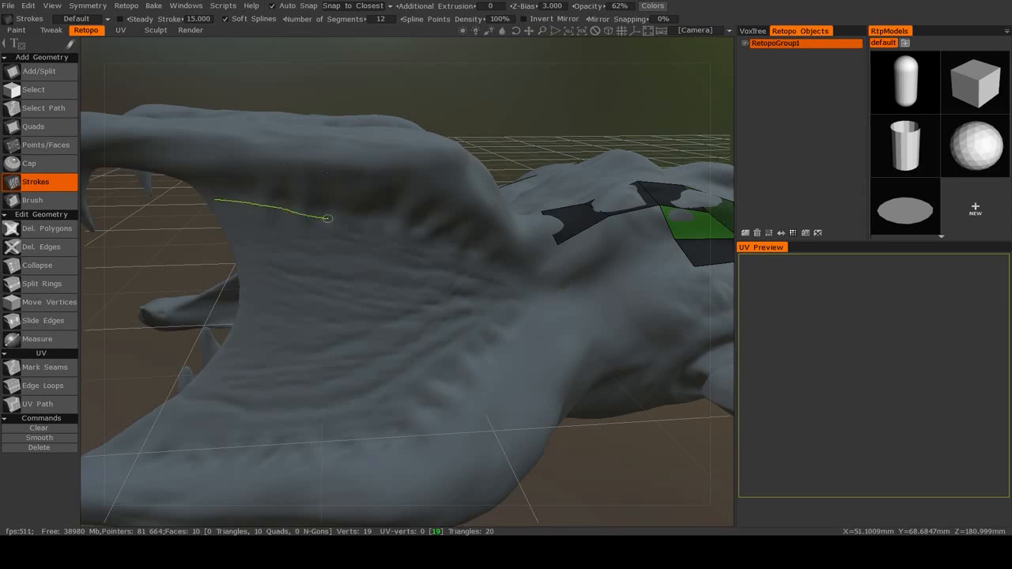
drag(328, 218, 514, 287)
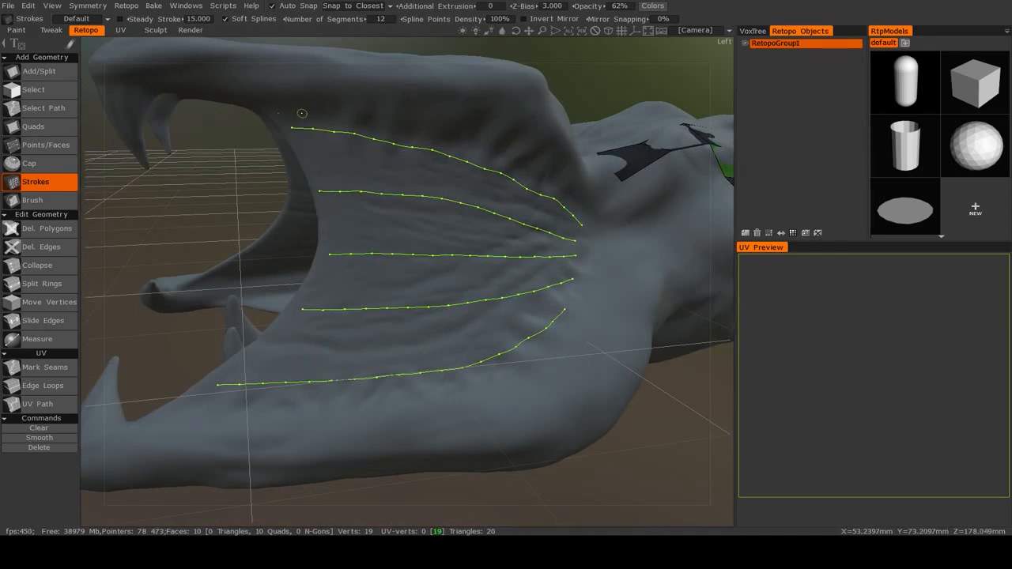
drag(302, 113, 327, 297)
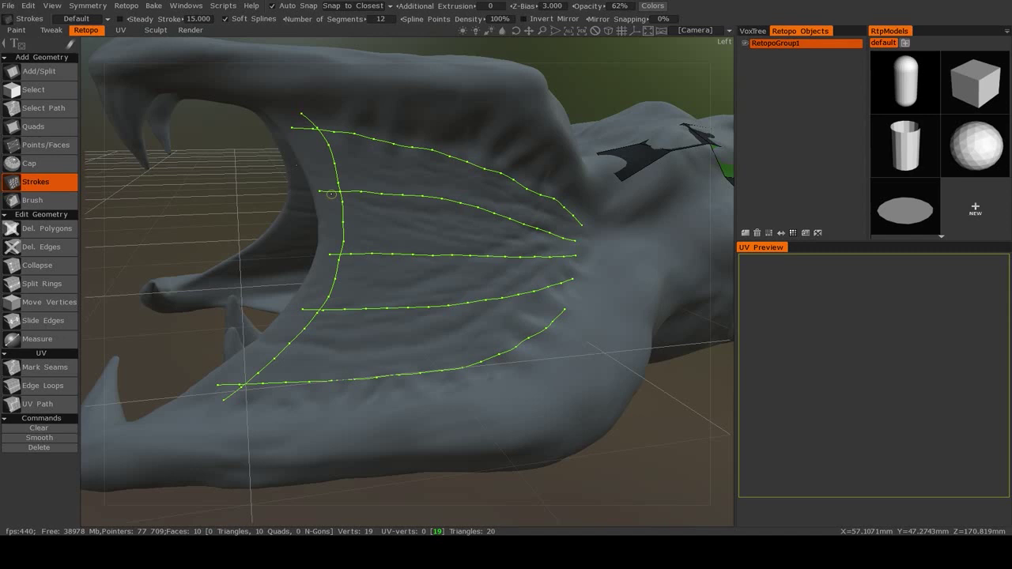
mouse_move(322, 121)
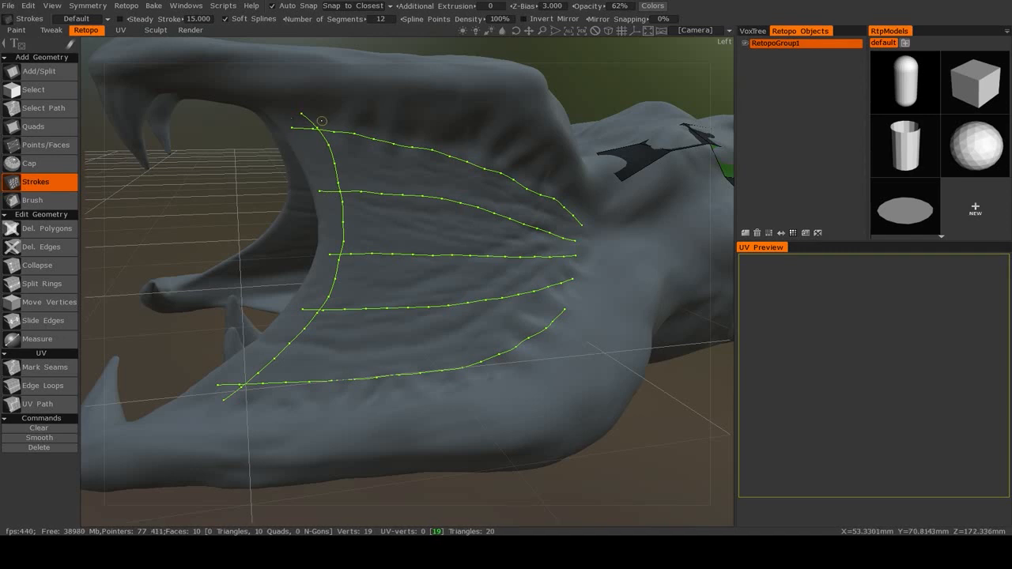
mouse_move(379, 132)
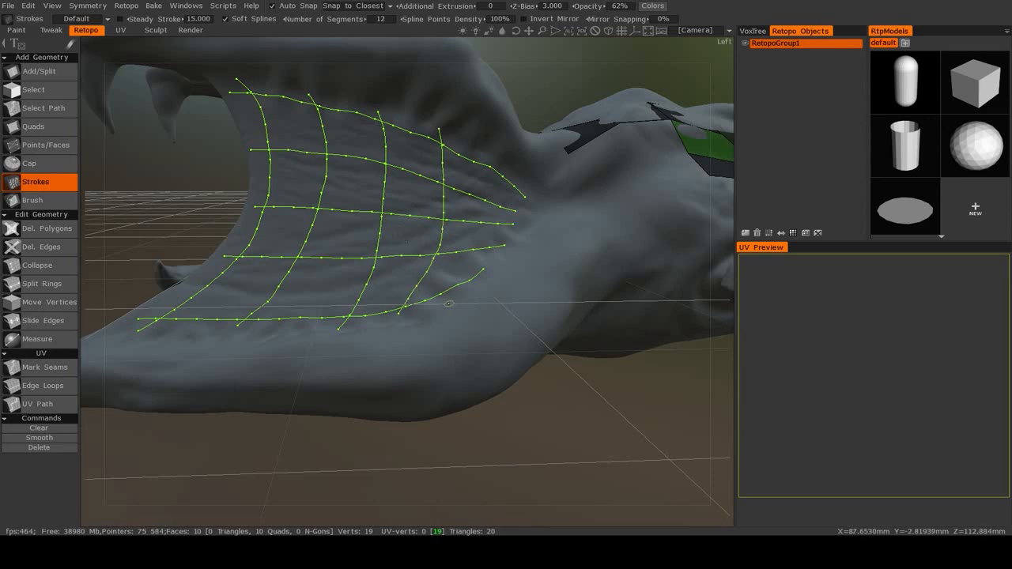
mouse_move(492, 152)
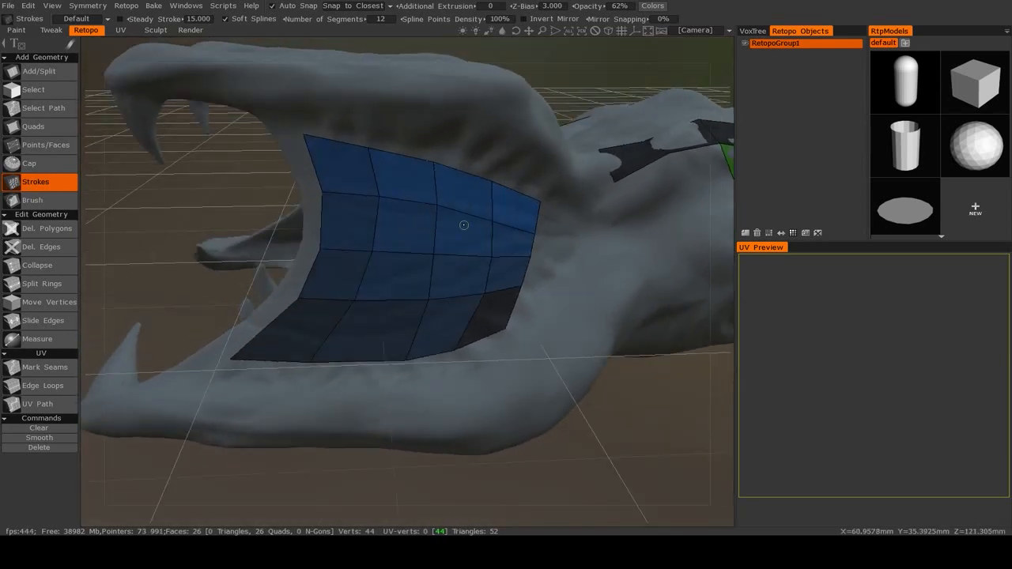
mouse_move(395, 266)
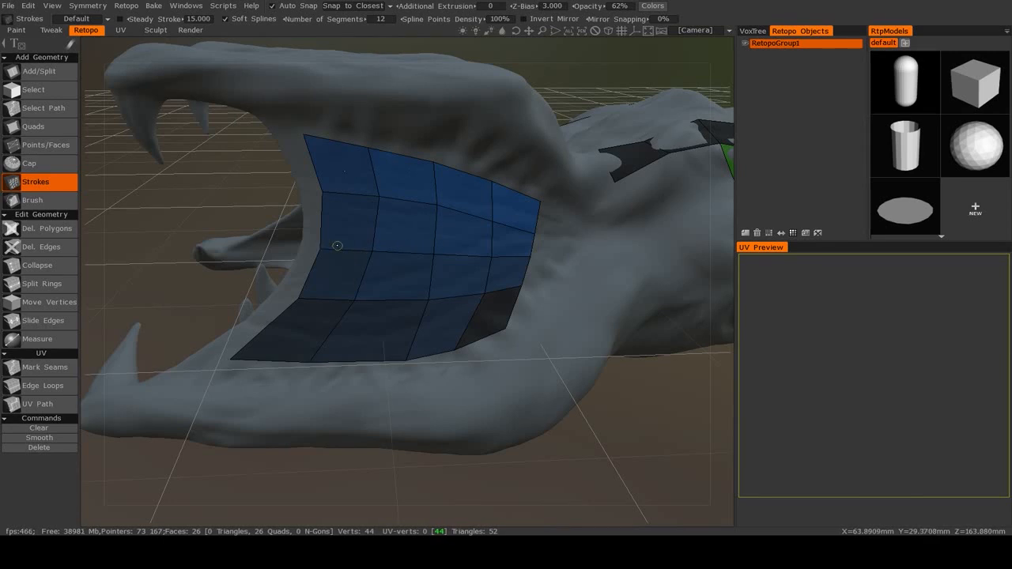
mouse_move(33, 200)
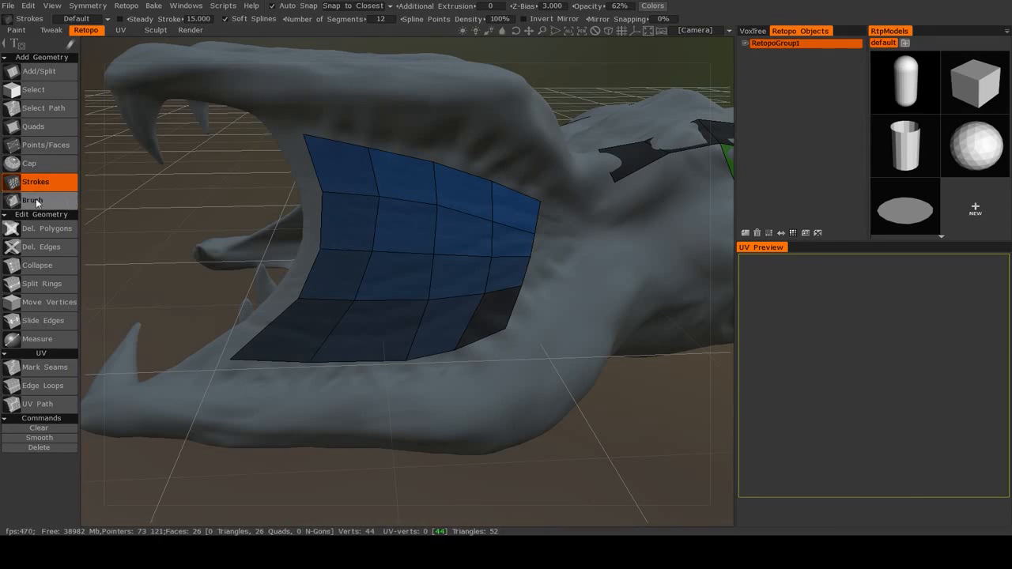
mouse_move(36, 200)
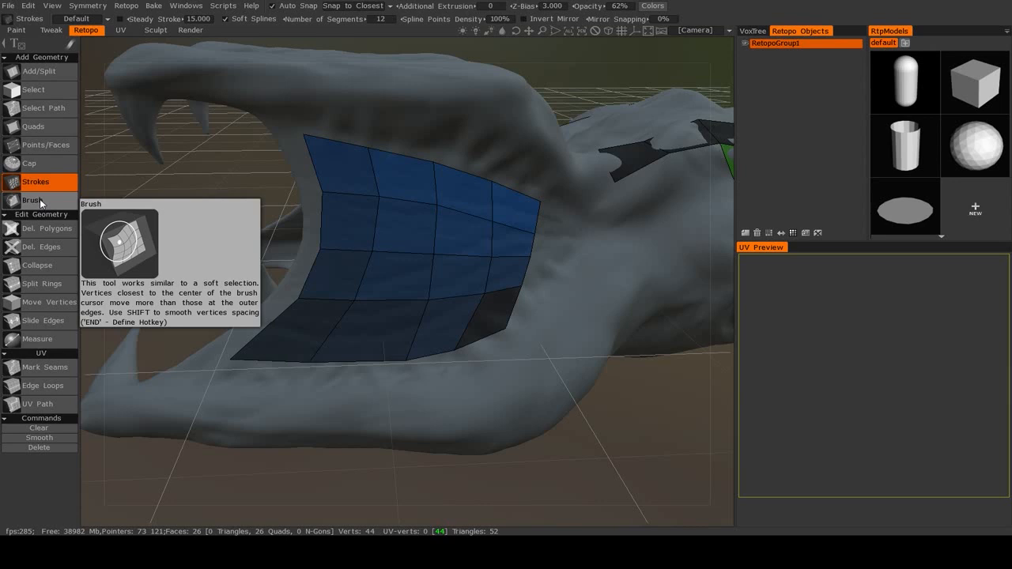
Pick the Brush retopo tool to taper the mouth patch's rear edge toward the mouth corner
click(32, 201)
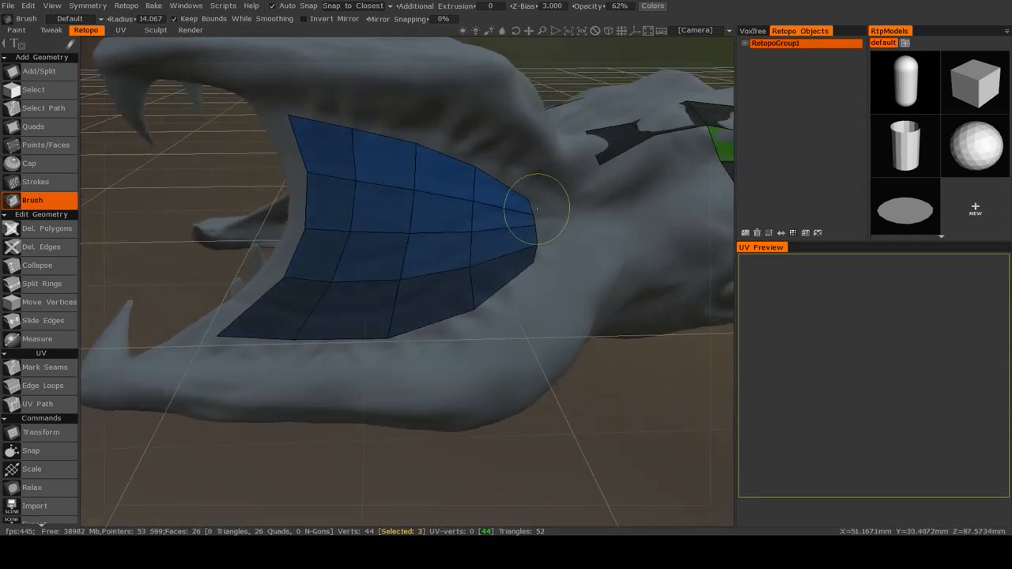
With Points/Faces, place points along the jaw edge to add a quad to the mouth patch
click(45, 145)
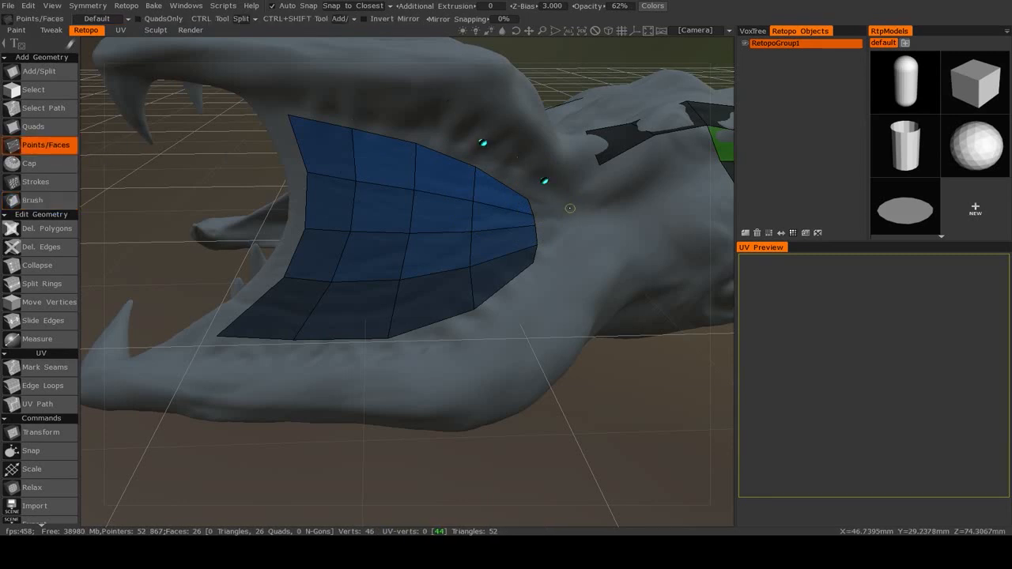
click(559, 272)
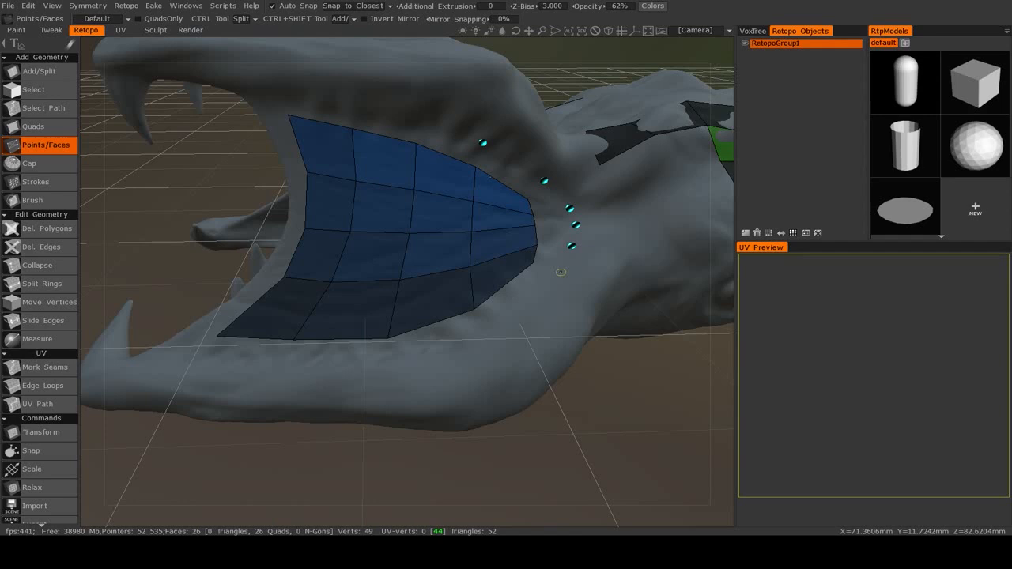
click(560, 234)
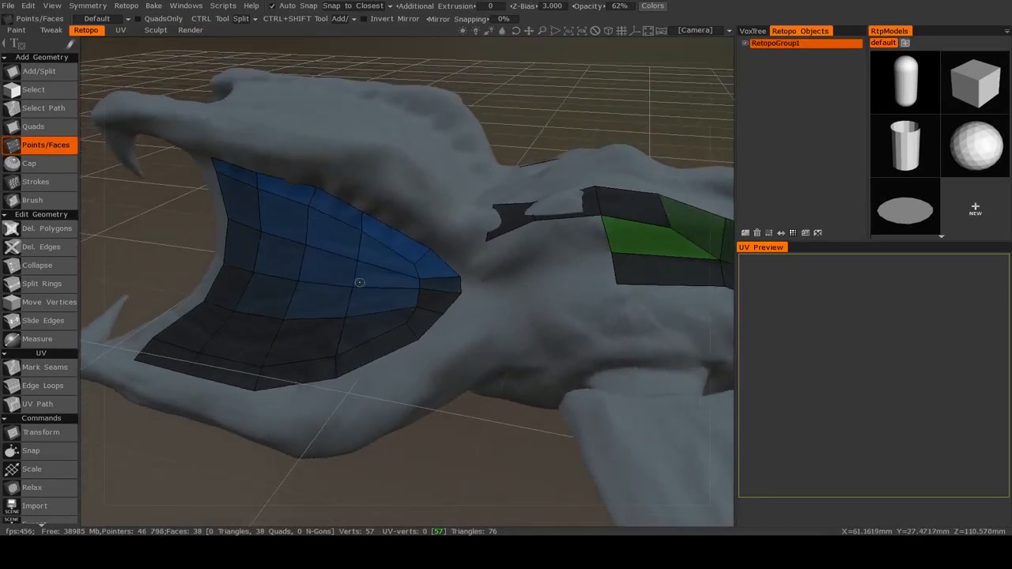
mouse_move(365, 314)
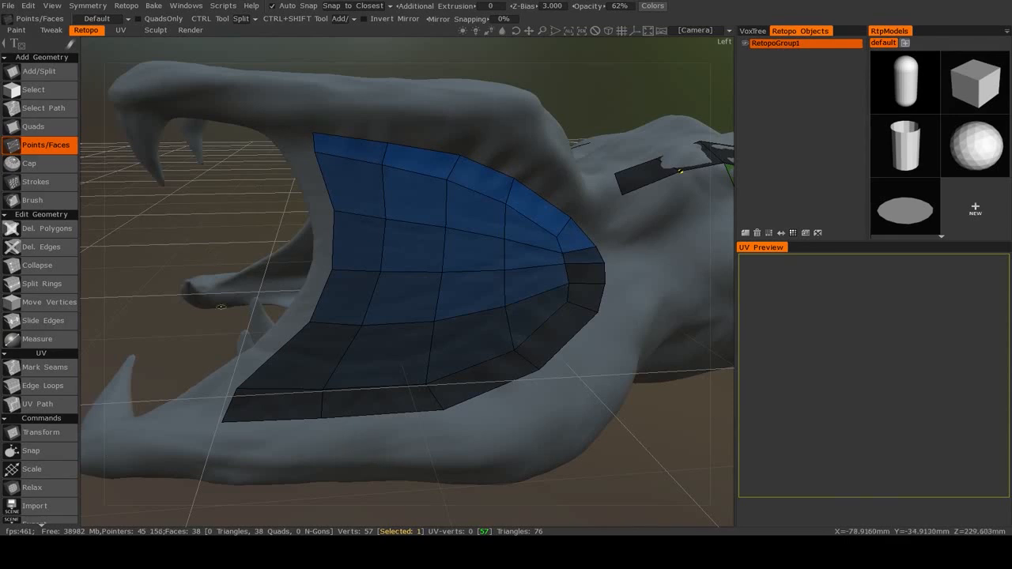
mouse_move(562, 337)
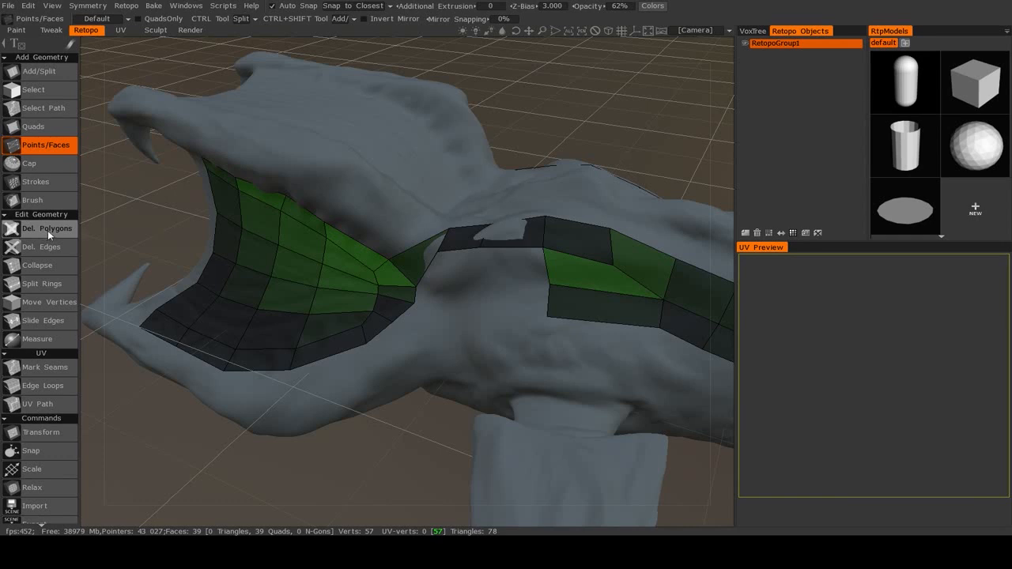
Delete the stray quad beside the back patch with Del. Polygons from the top view
click(45, 228)
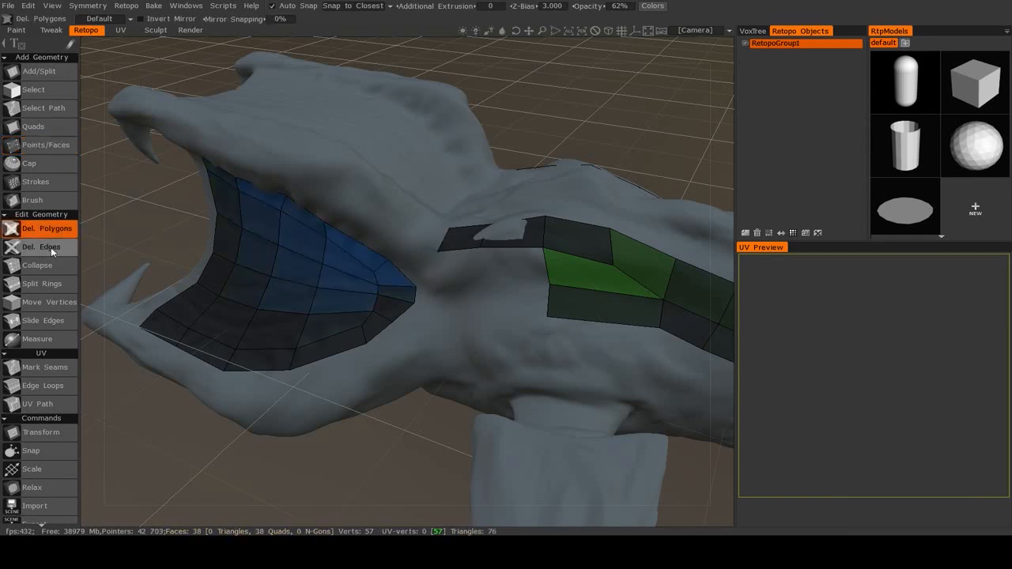
click(42, 246)
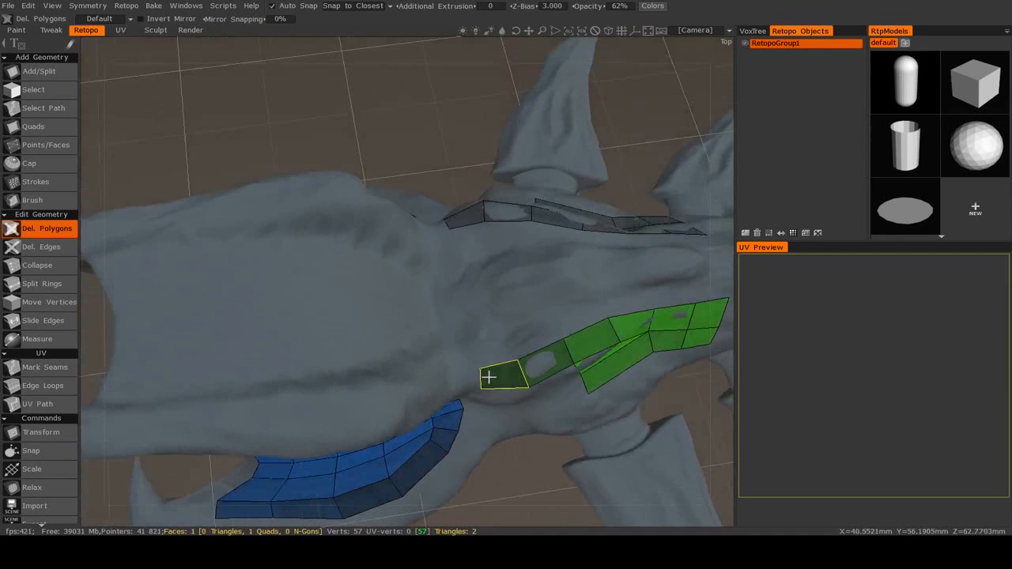
click(40, 247)
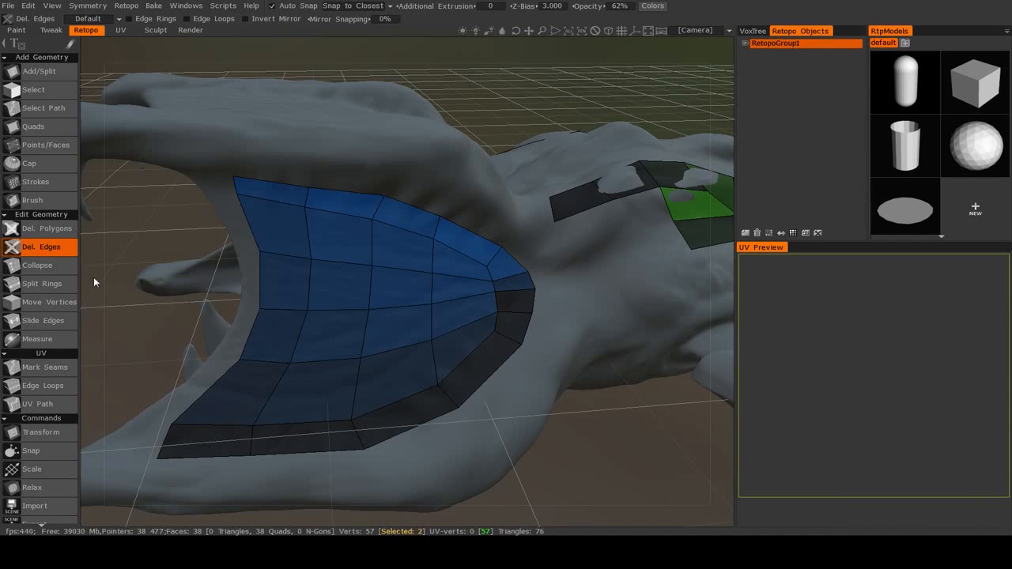
mouse_move(38, 265)
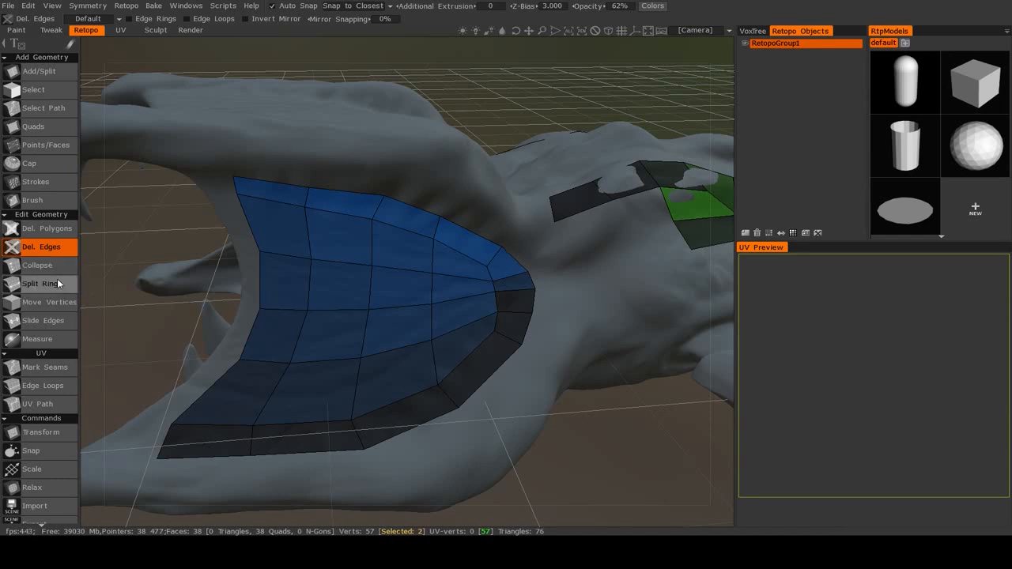
mouse_move(41, 265)
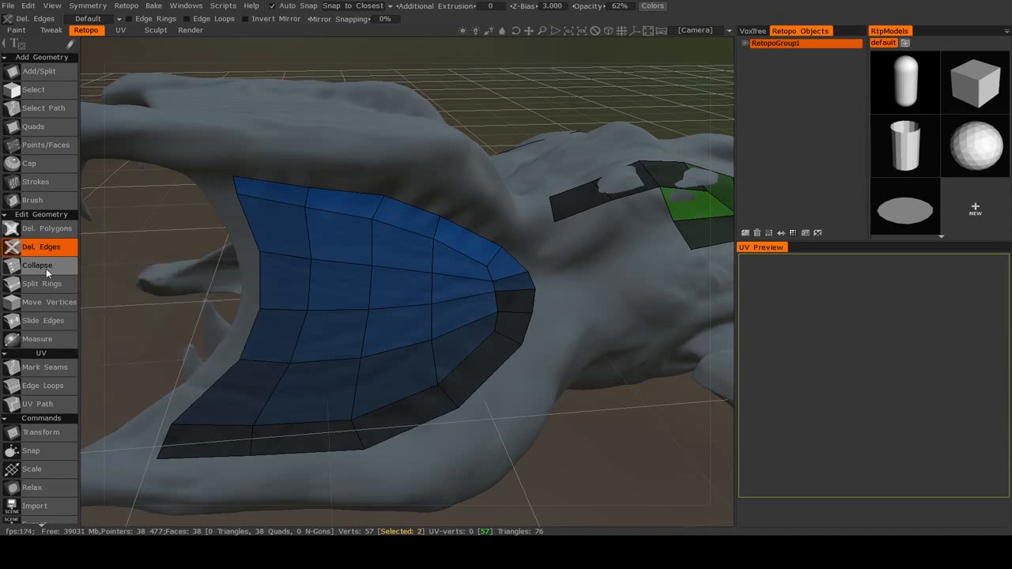
click(37, 265)
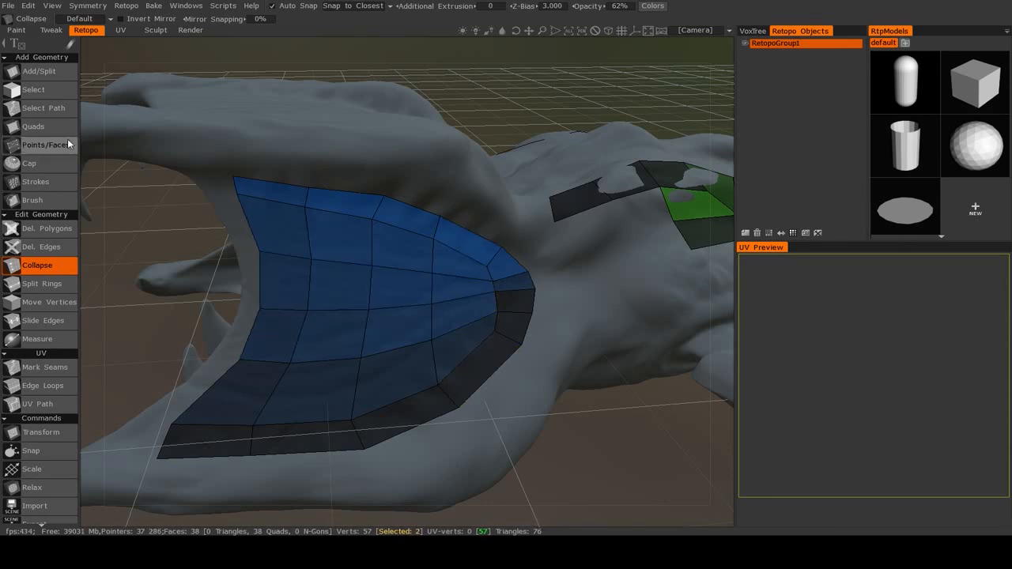
click(45, 145)
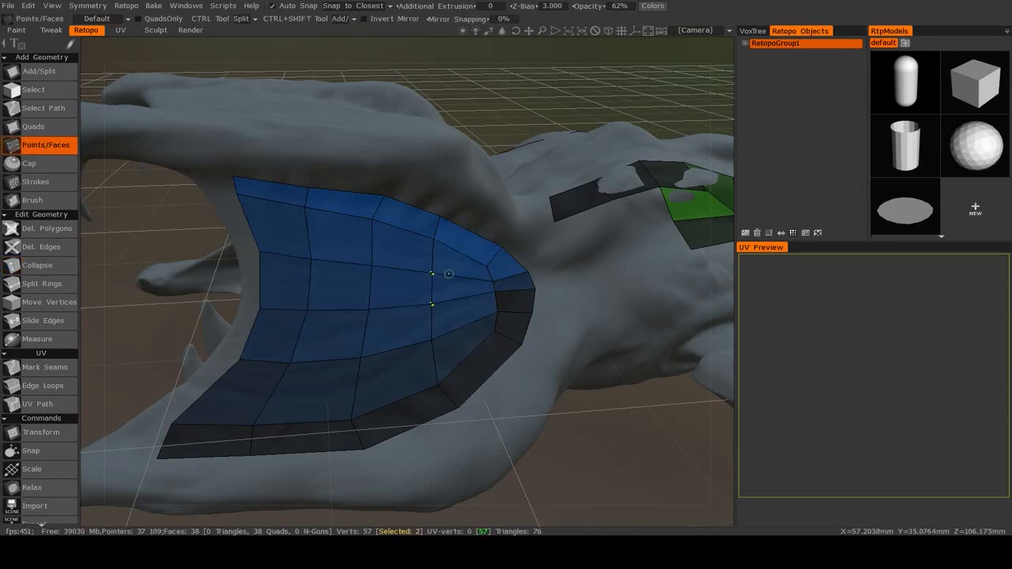
click(533, 286)
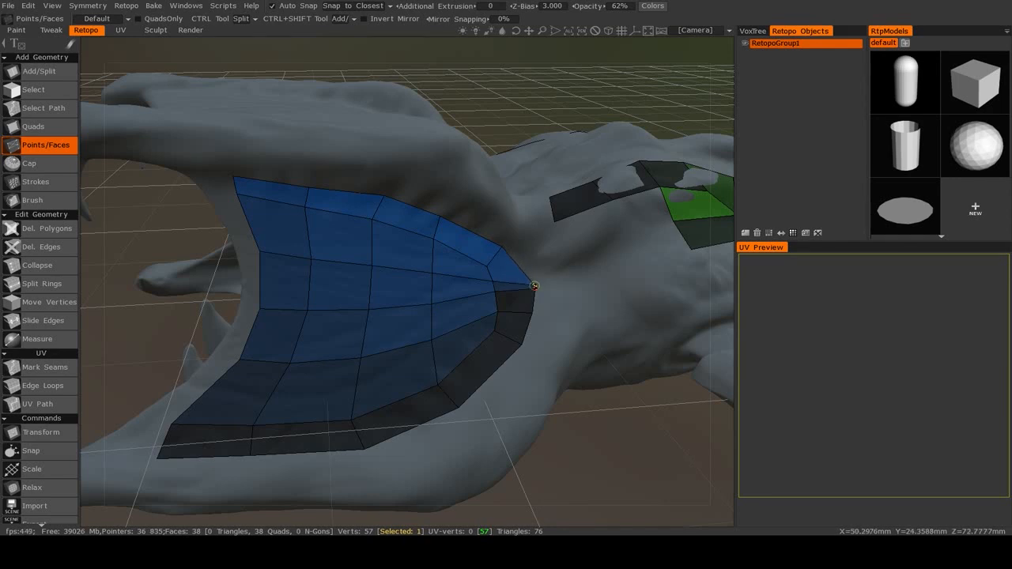
mouse_move(535, 285)
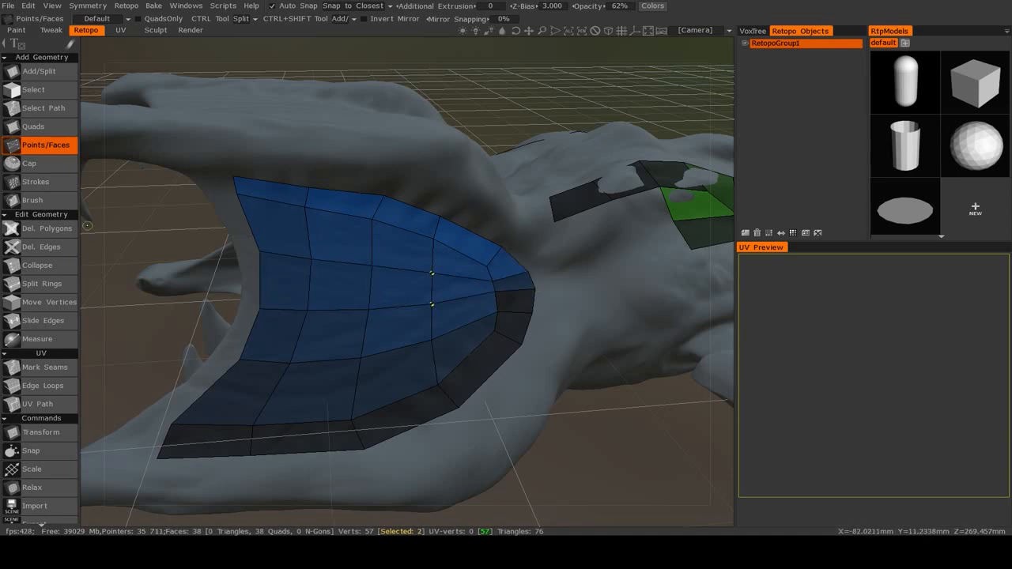
mouse_move(43, 265)
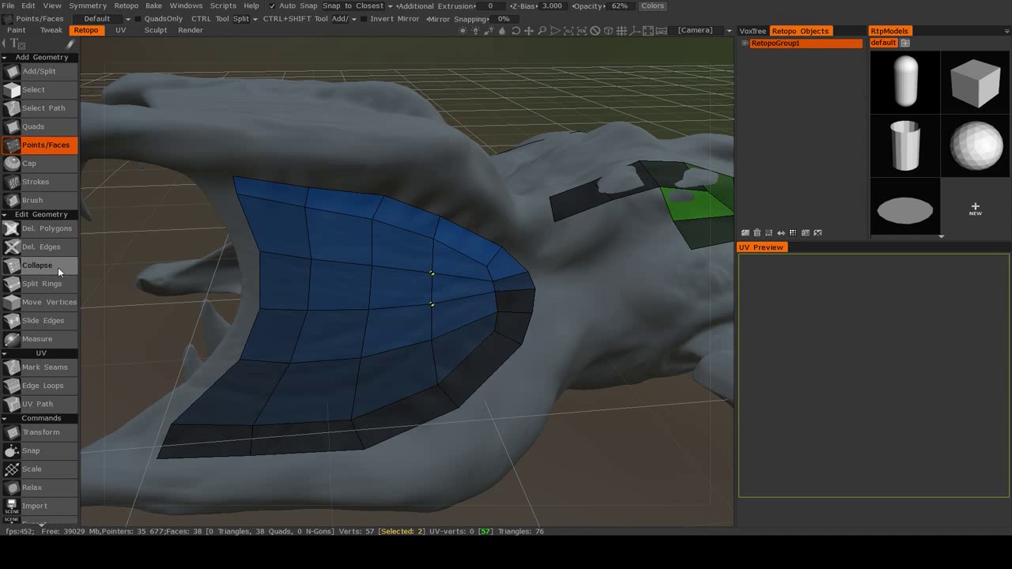
mouse_move(41, 283)
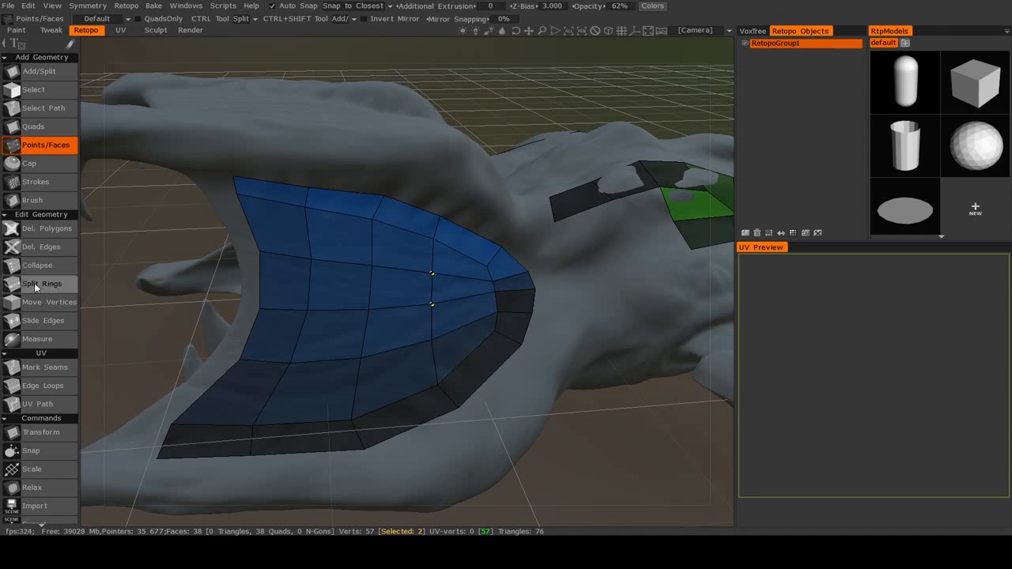
click(41, 283)
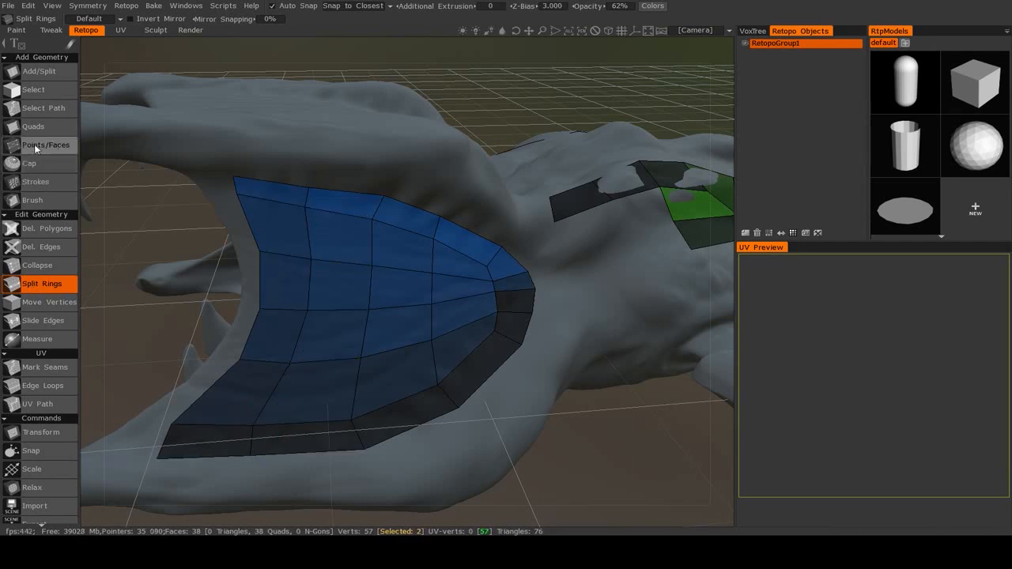
mouse_move(45, 155)
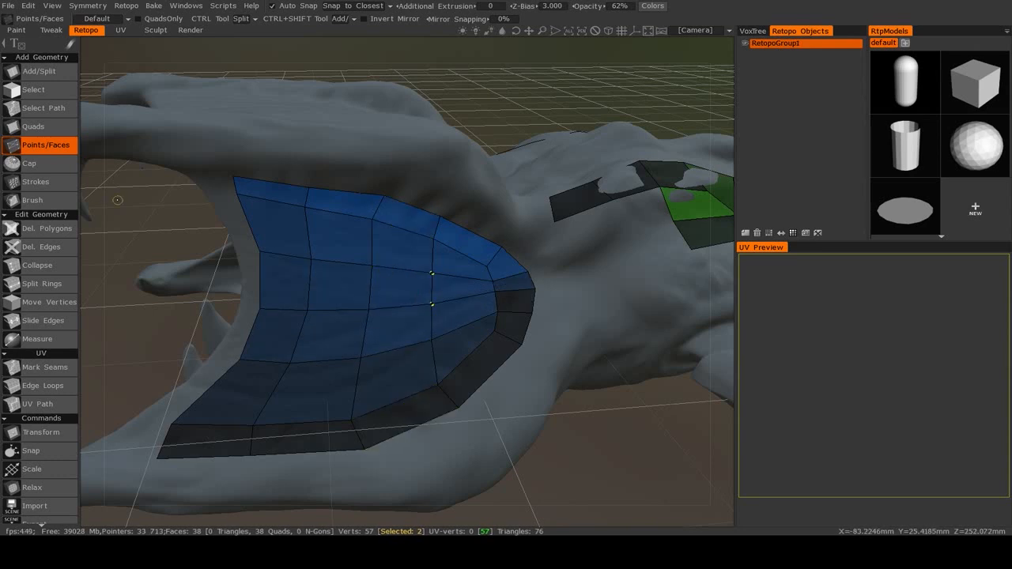
mouse_move(83, 246)
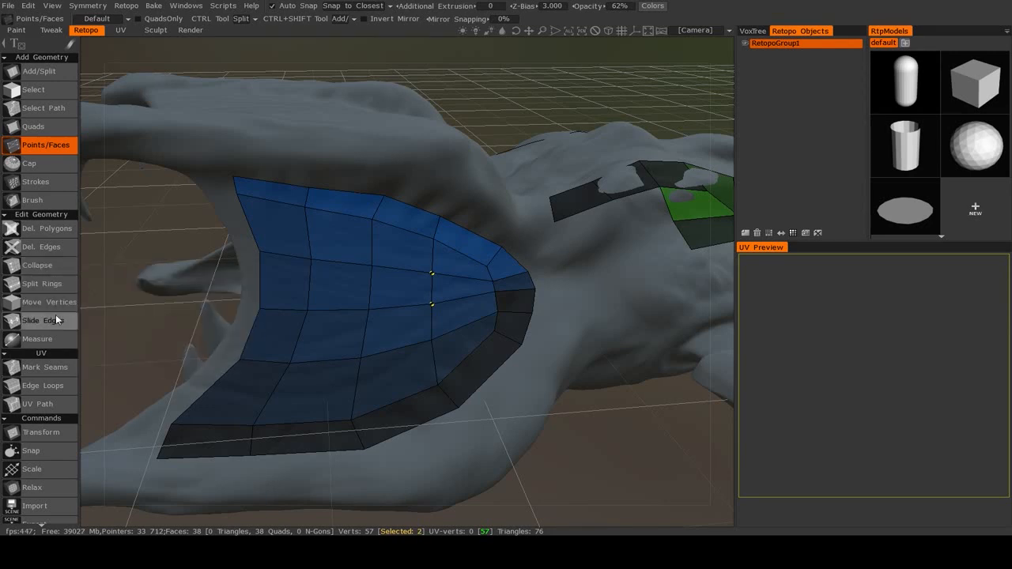
mouse_move(43, 320)
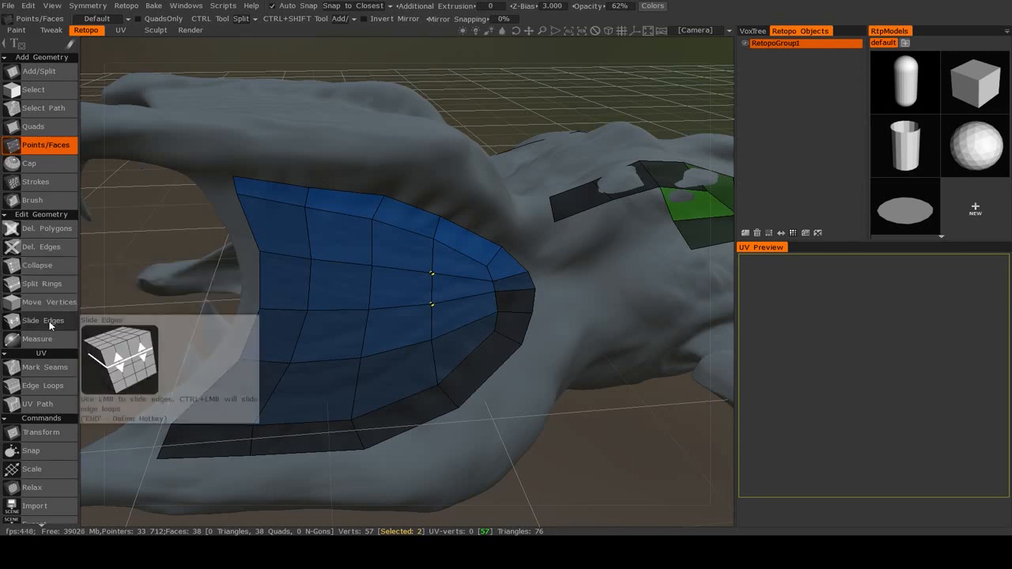
Slide an edge inside the mouth patch with Slide Edges, then turn toward the back
click(42, 320)
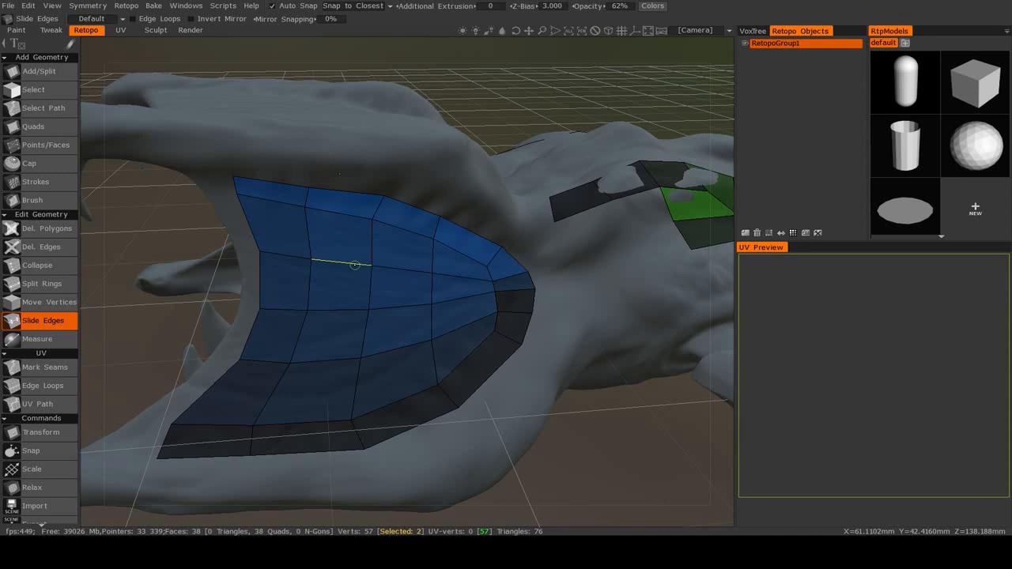
drag(354, 265, 346, 265)
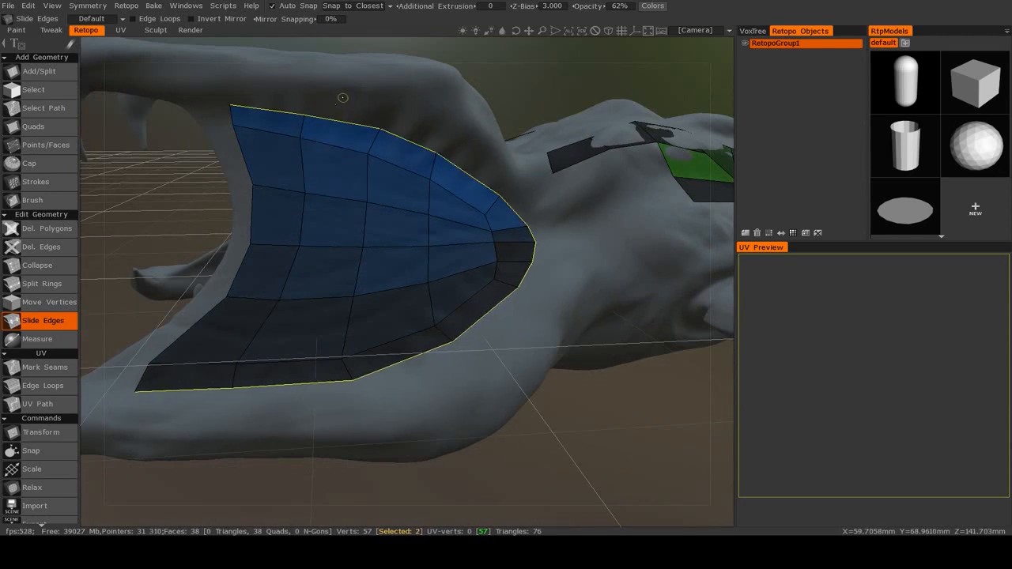
drag(341, 98, 330, 151)
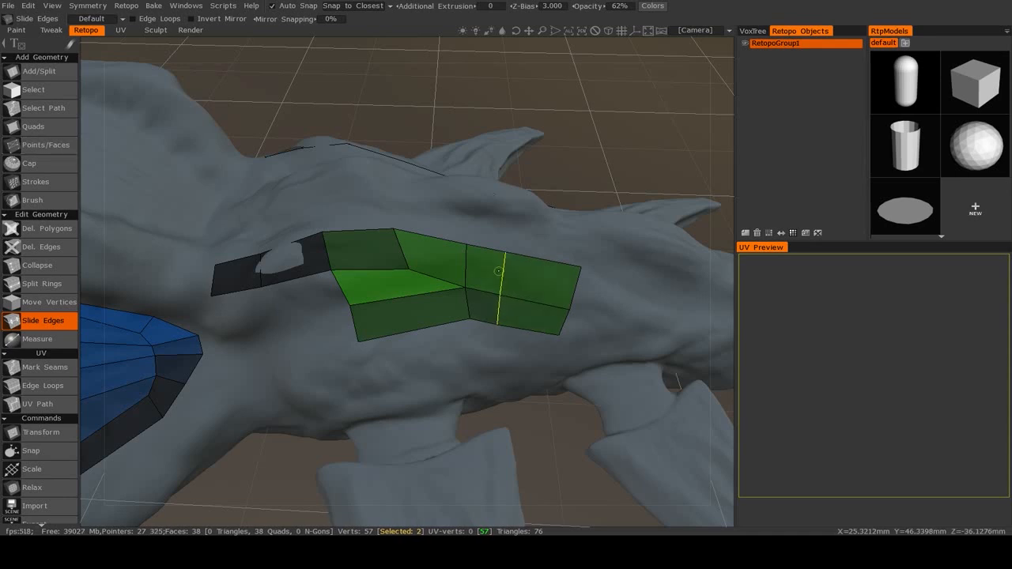
Slide the edge beside the hole in the back patch
click(46, 145)
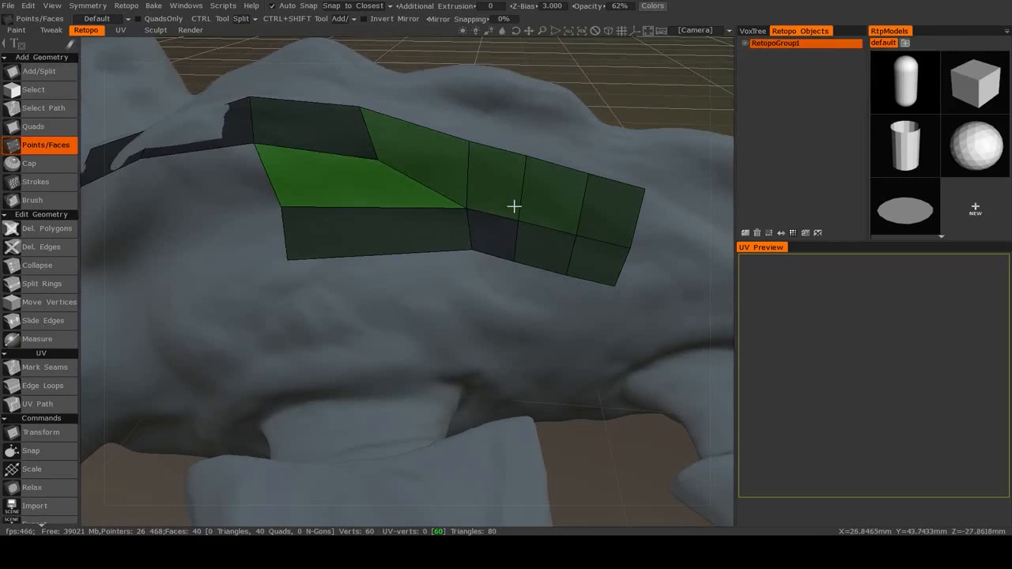
click(43, 320)
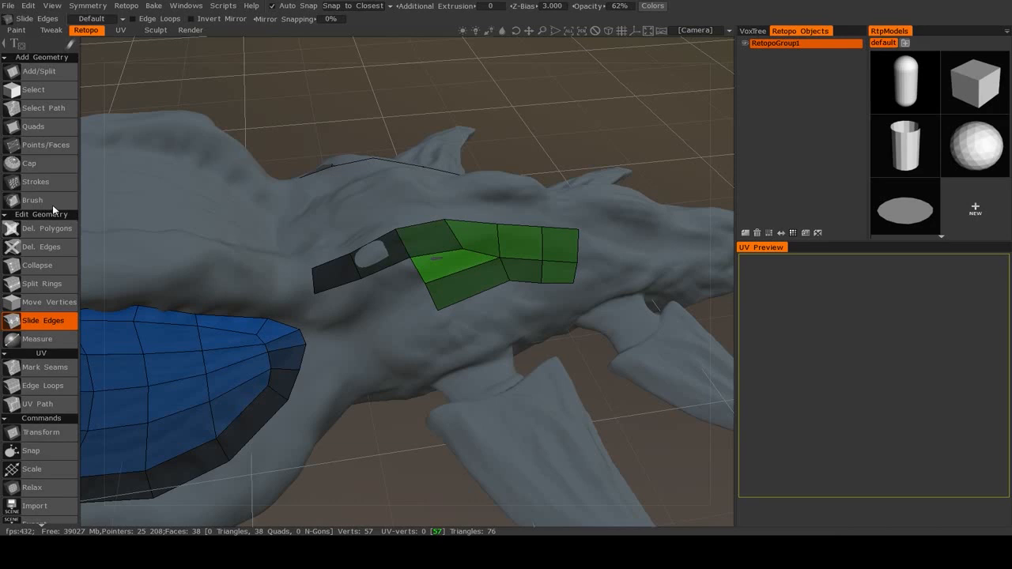
mouse_move(174, 276)
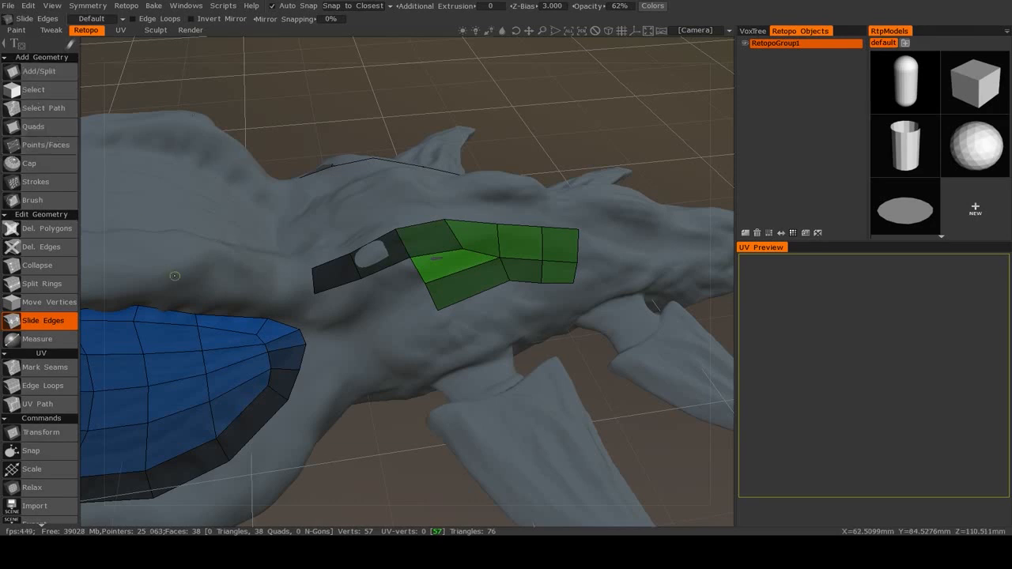
click(385, 258)
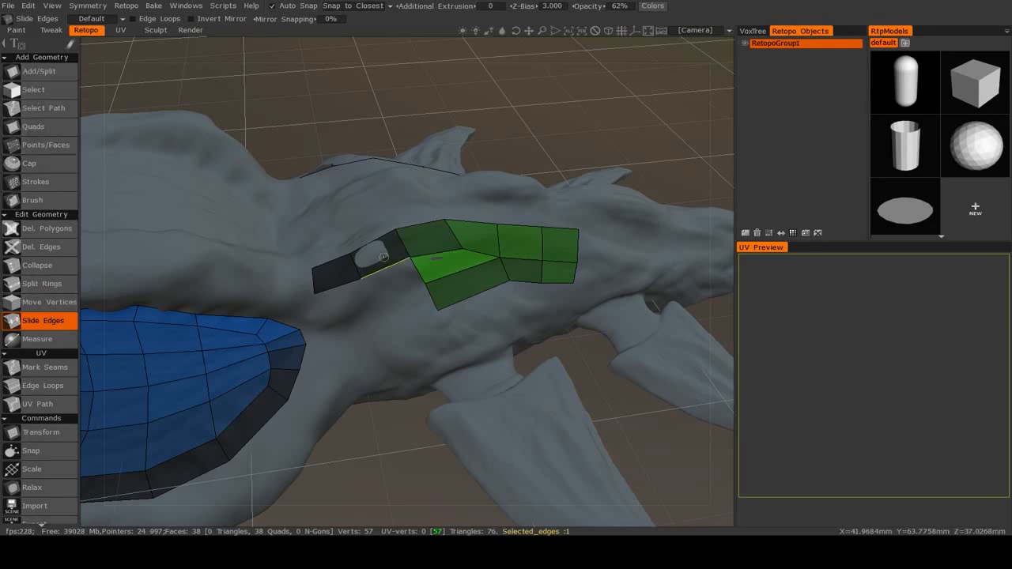